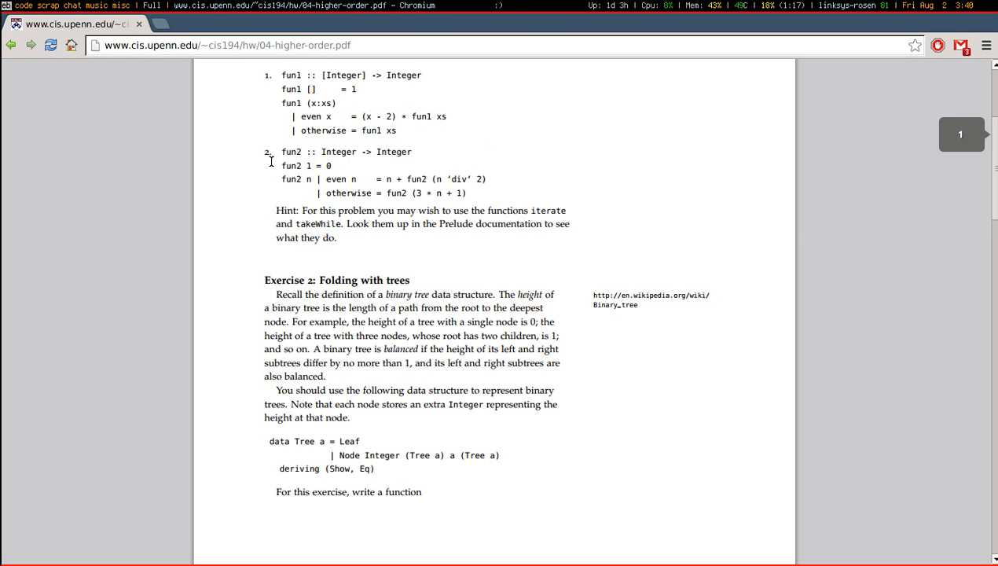
mouse_move(318, 222)
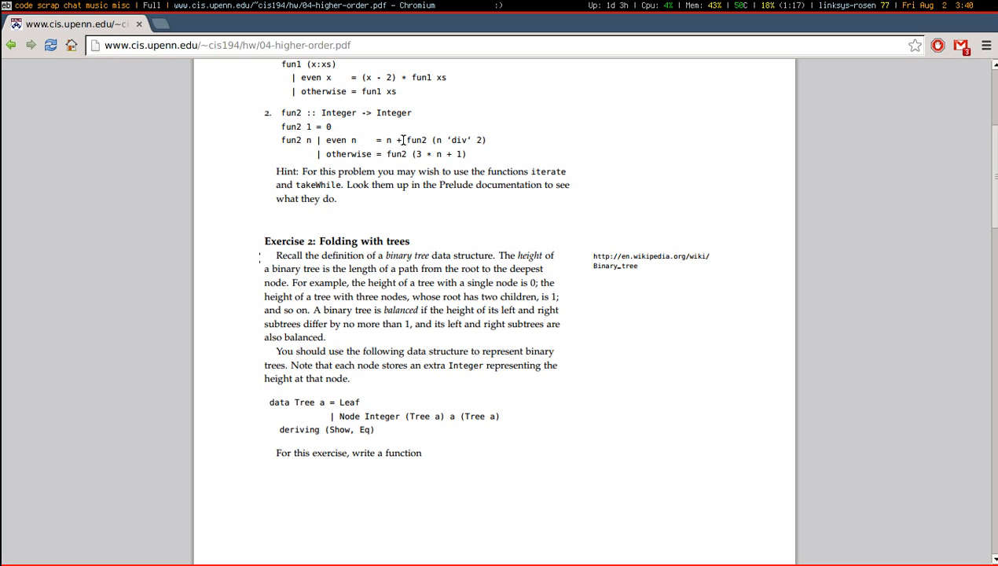
Change fun2's signature to Integer -> [Integer] and make fun2 1 return [0].
drag(407, 140, 484, 140)
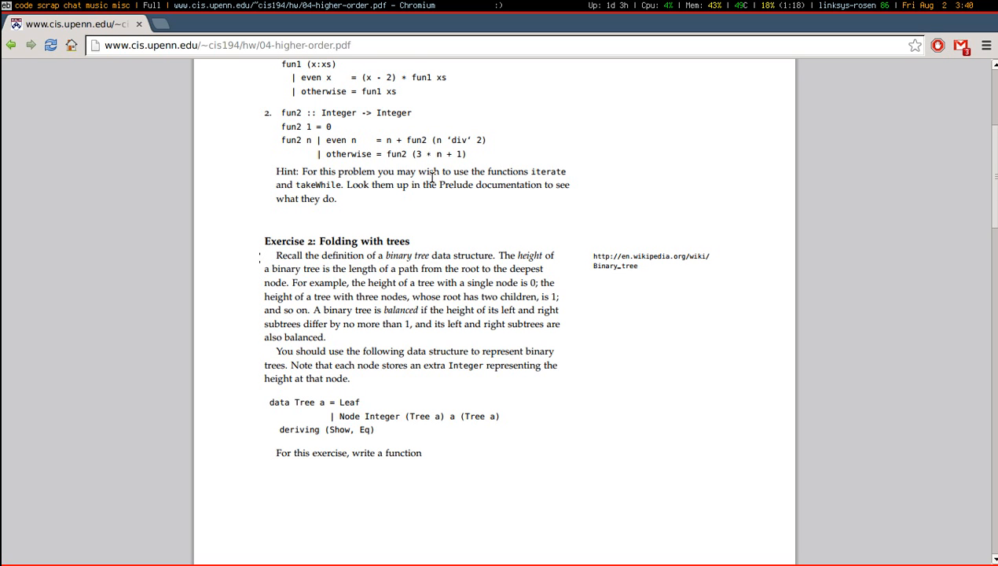
mouse_move(321, 184)
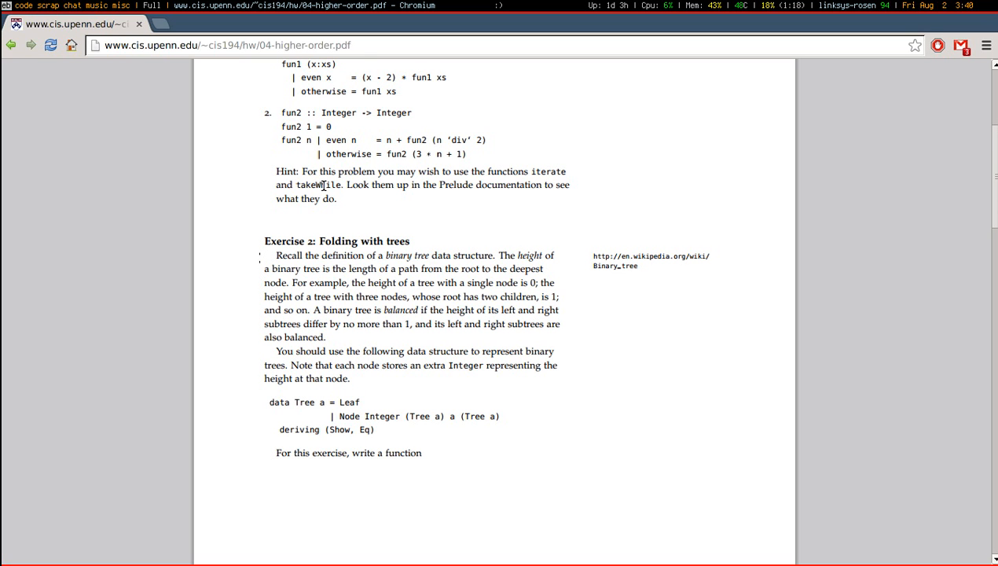
double_click(338, 113)
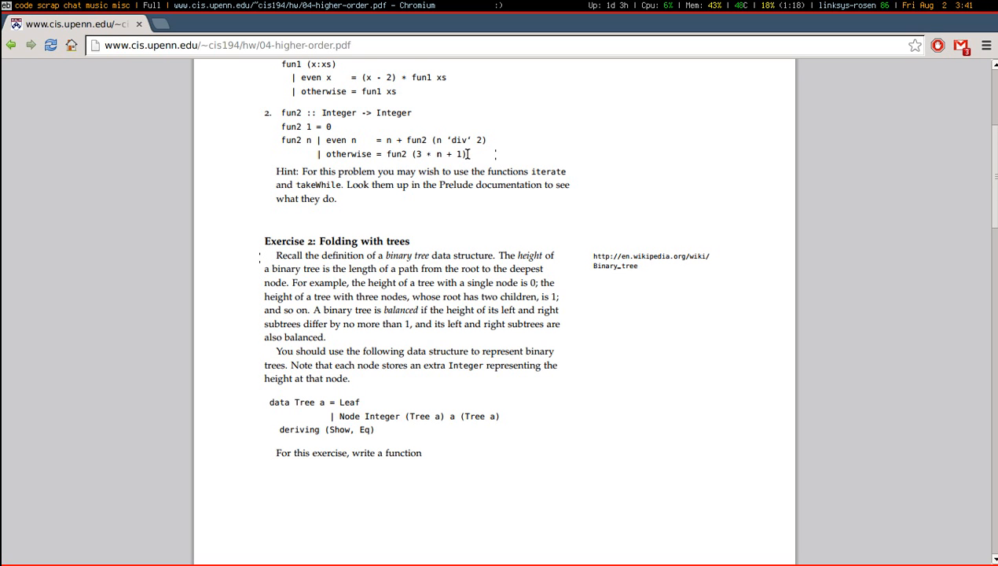
drag(408, 154, 466, 154)
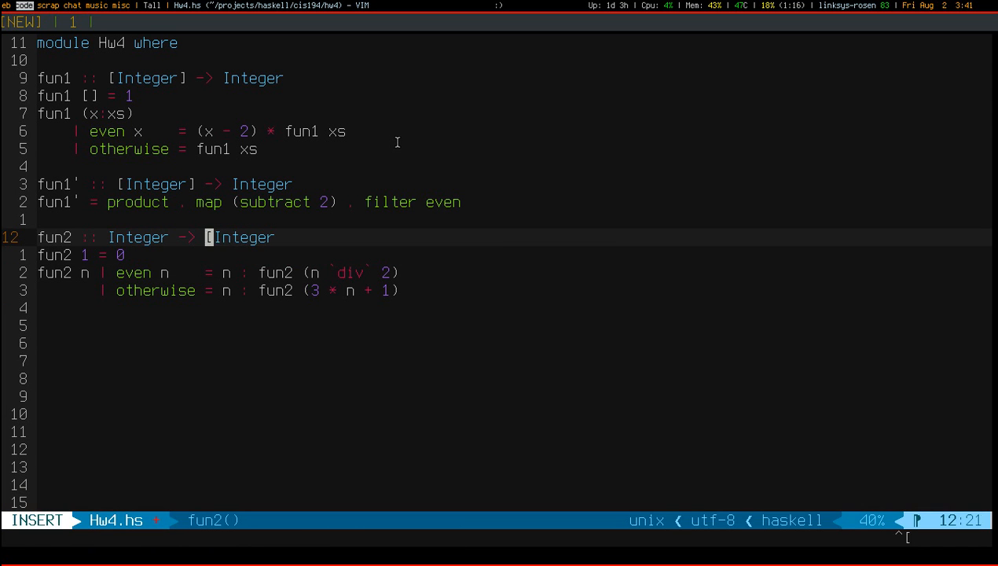
text([)
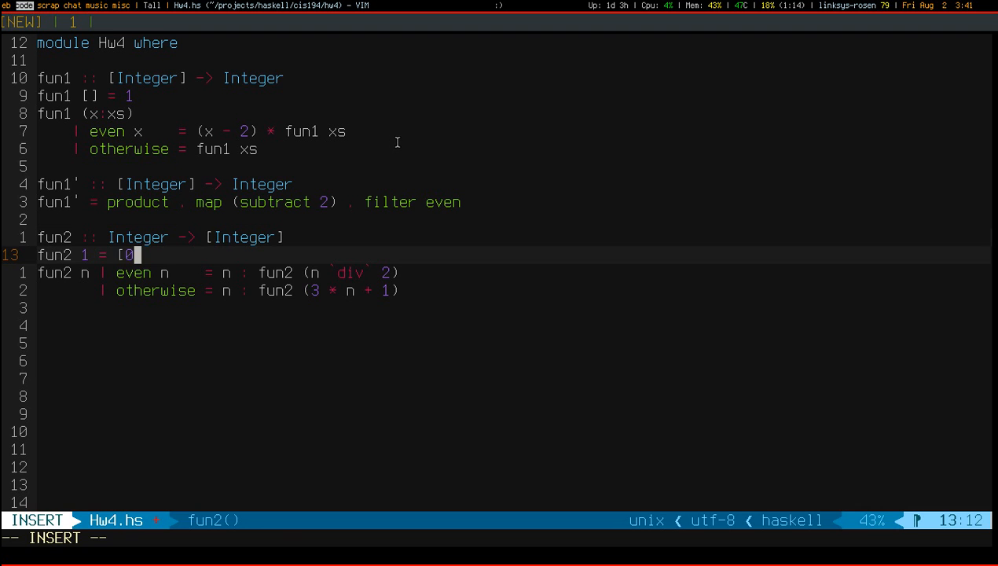
key(Escape)
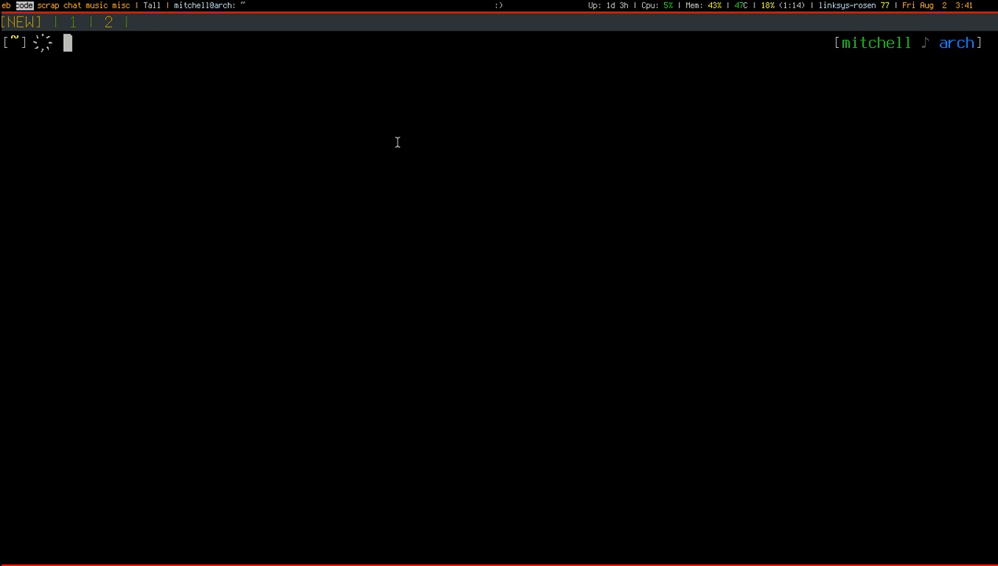
From projects/haskell/cis194/hw4, load Hw4.hs in GHCi and evaluate fun2 on 1, 2, 100, 132143214.
text(cd pr)
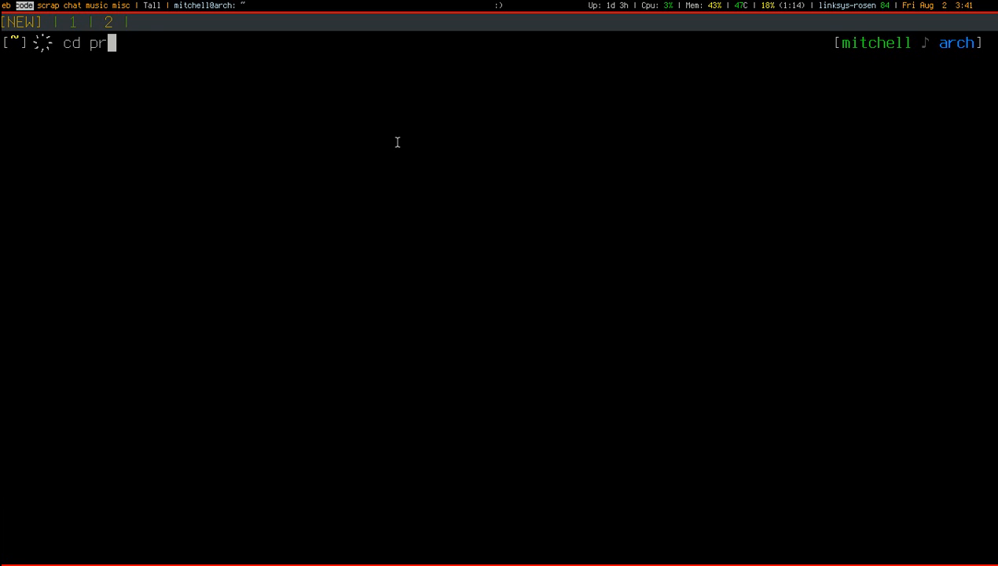
text(/has/cis/4)
text(ghci Hw4.hs)
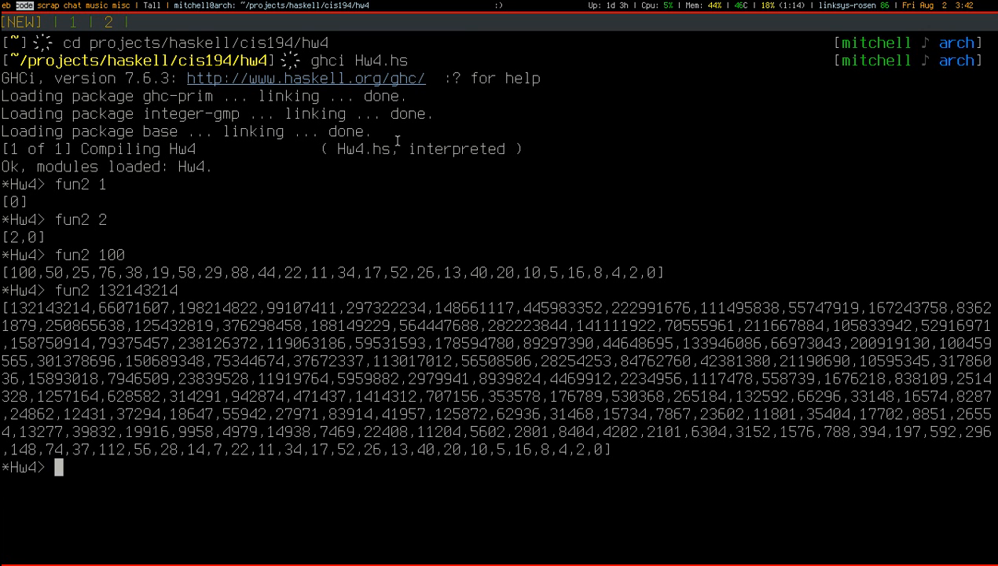
mouse_move(595, 450)
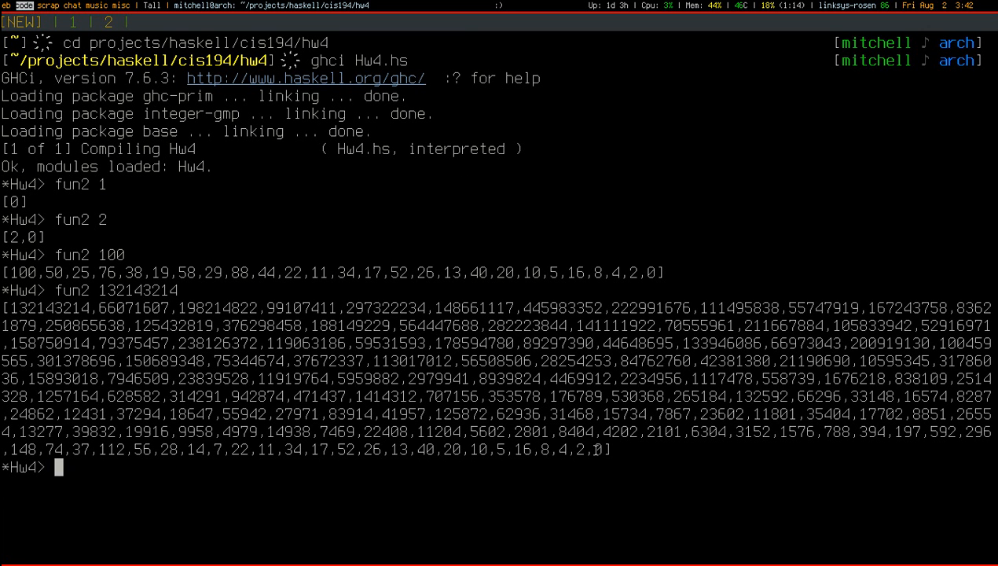
drag(4, 306, 610, 450)
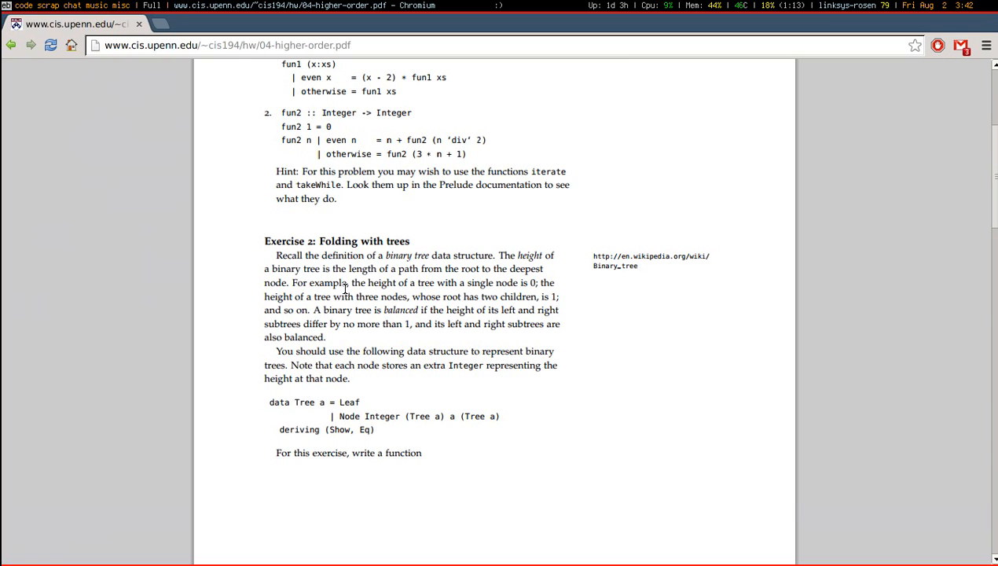
Scroll the homework PDF to page 2's foldTree signature, ABCDEFGHIJ example and tree diagram.
scroll(down, 3)
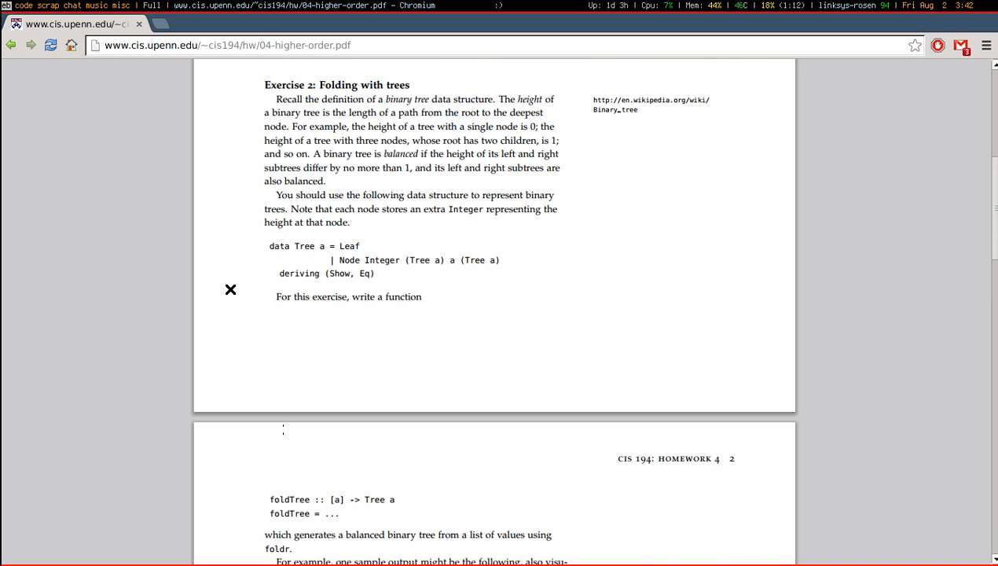
scroll(down, 3)
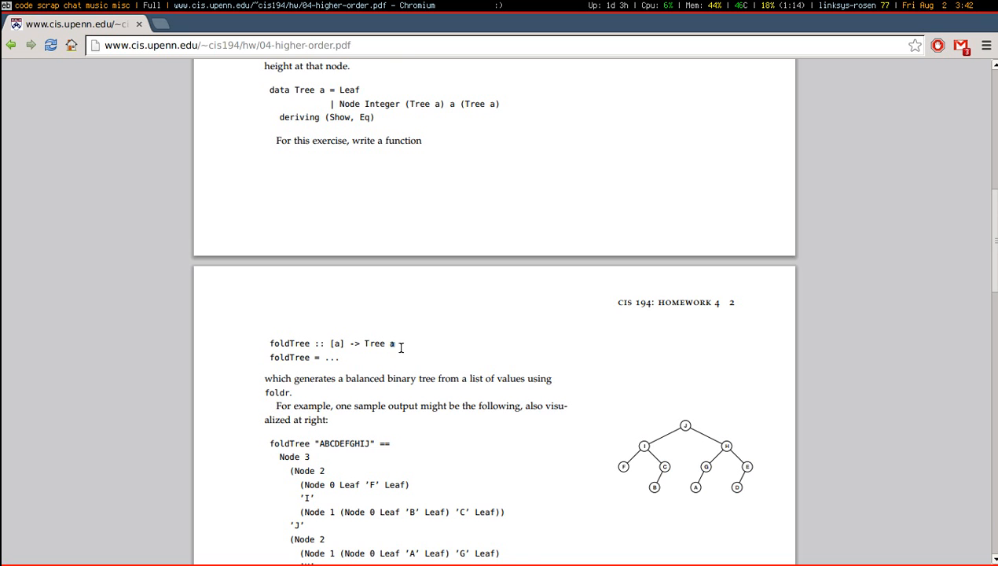
scroll(down, 3)
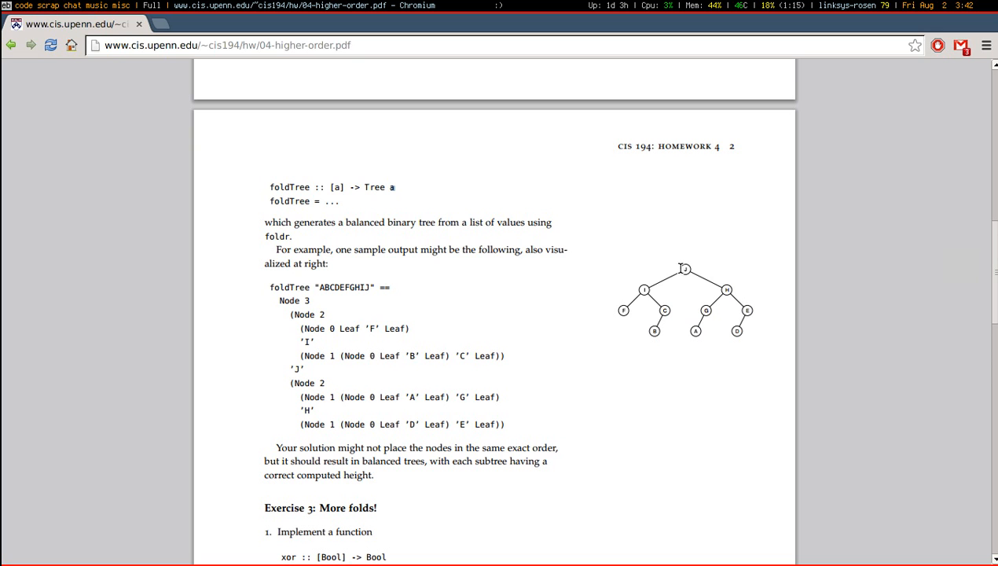
mouse_move(684, 269)
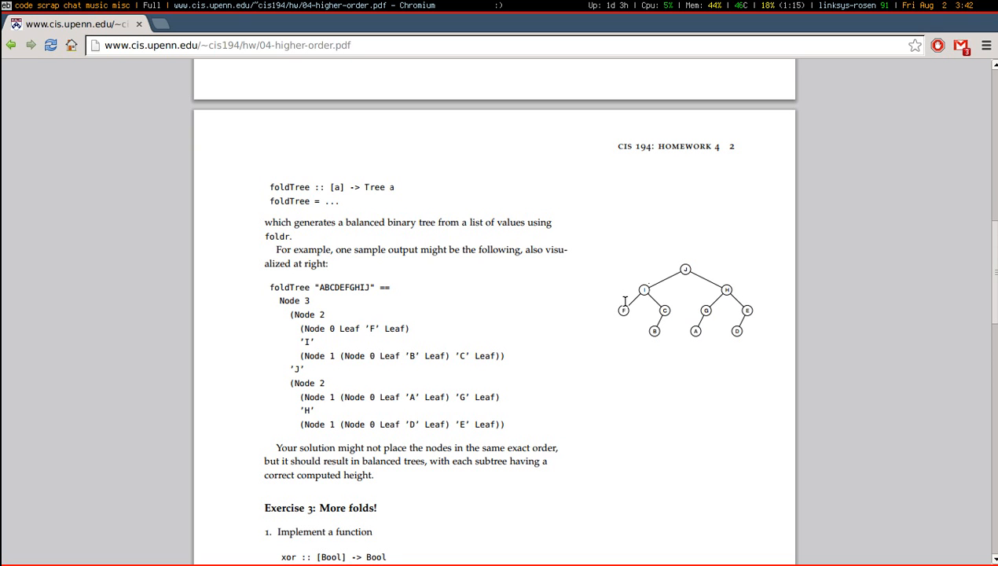
mouse_move(612, 317)
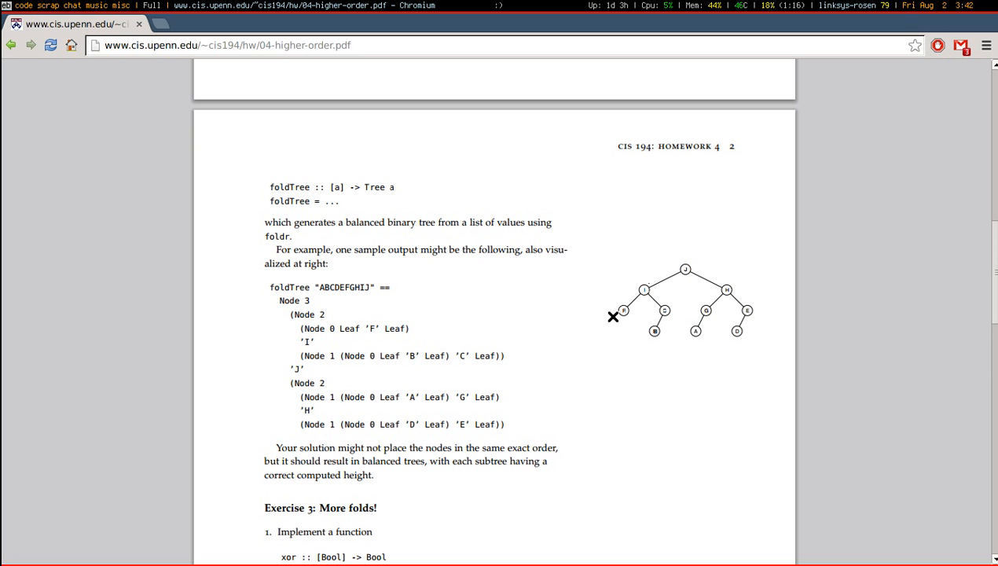
mouse_move(646, 296)
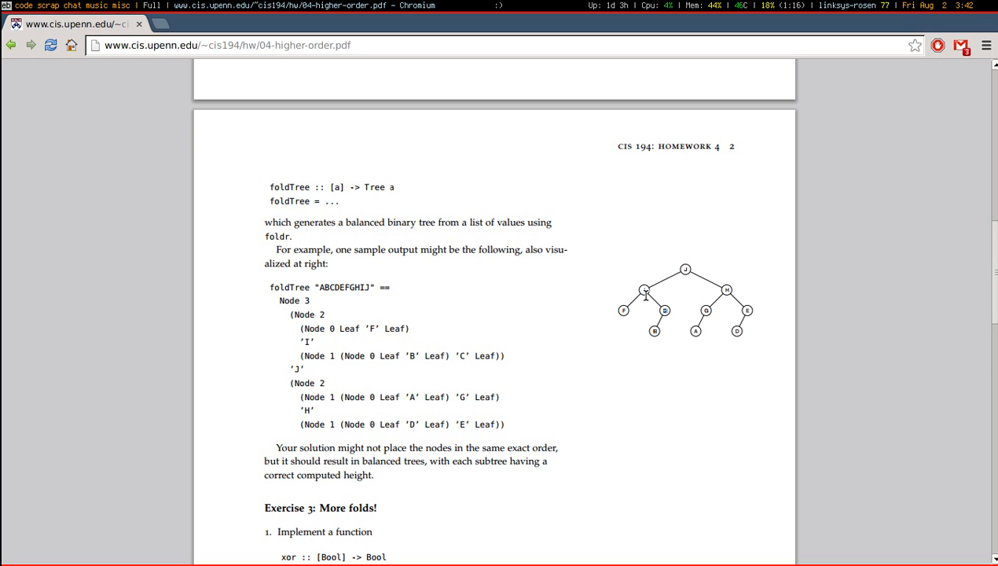
mouse_move(621, 309)
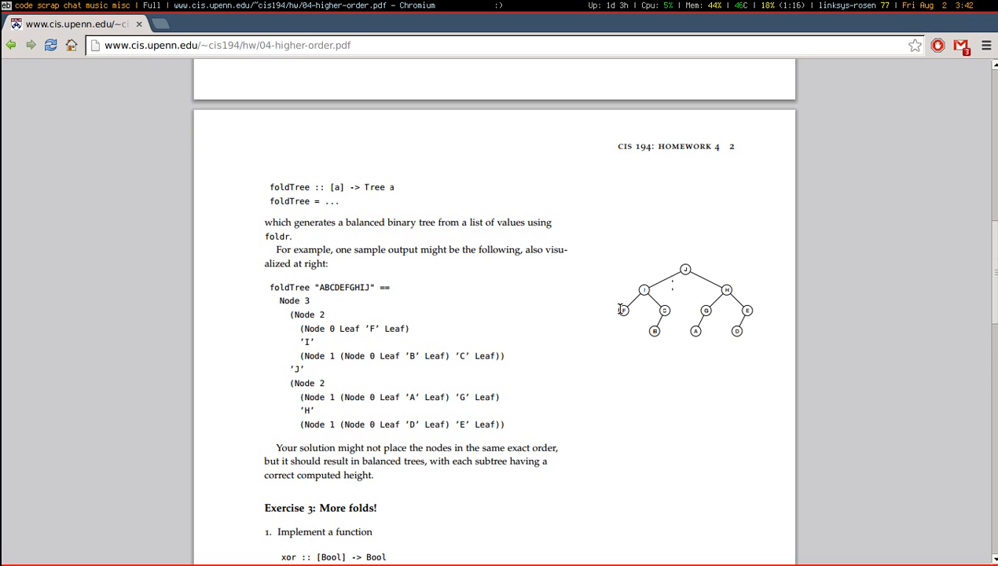
mouse_move(624, 308)
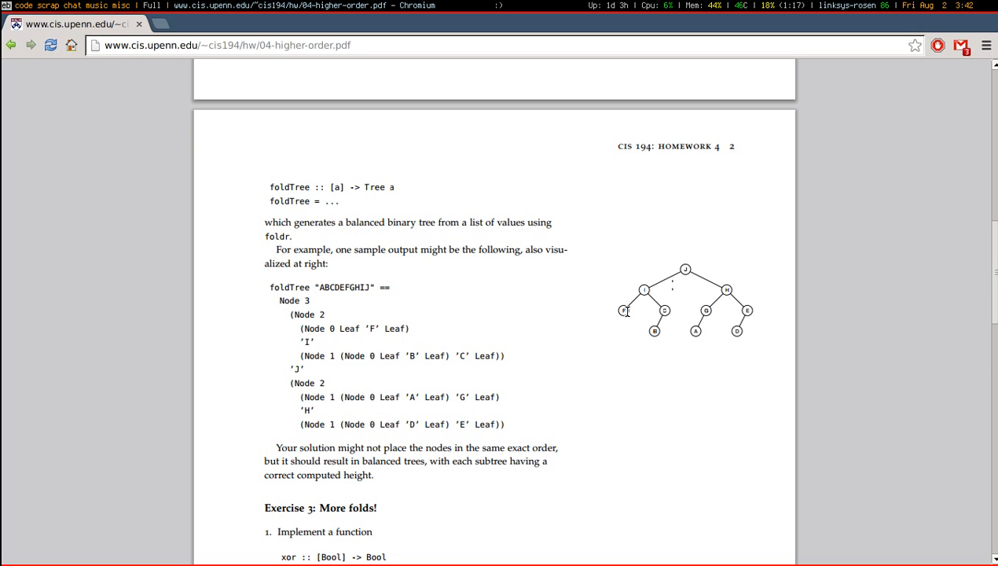
mouse_move(630, 311)
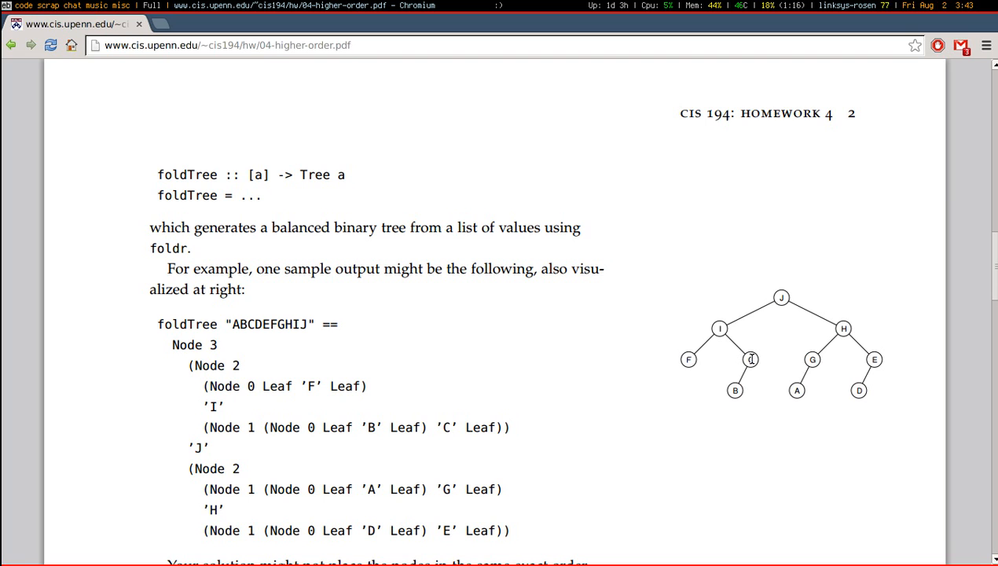
mouse_move(720, 329)
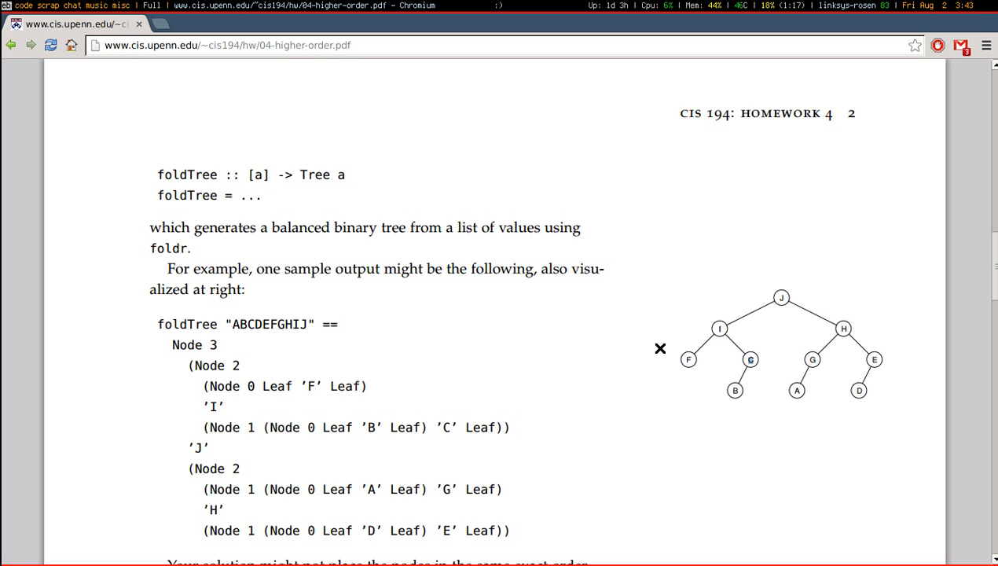
mouse_move(750, 318)
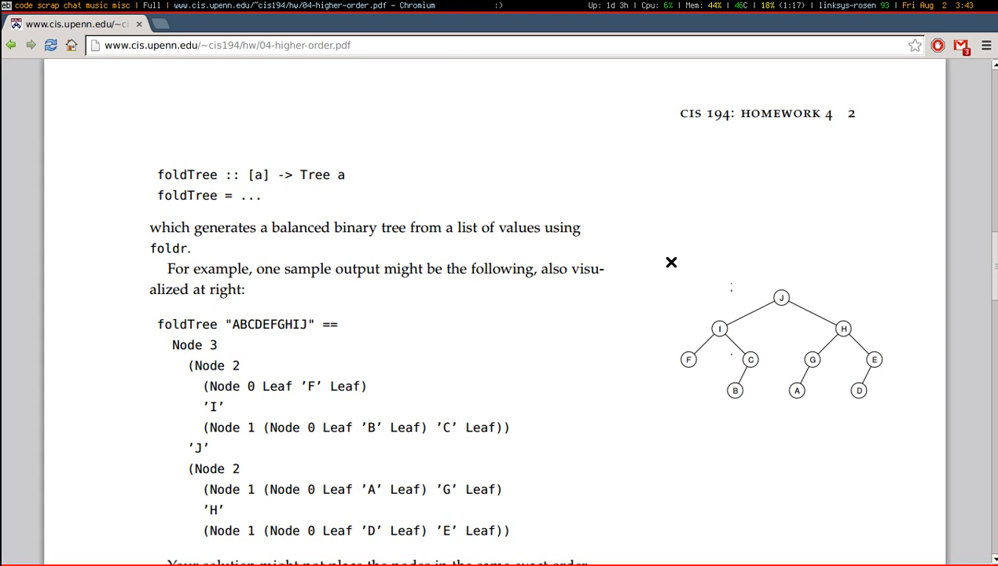
scroll(down, 3)
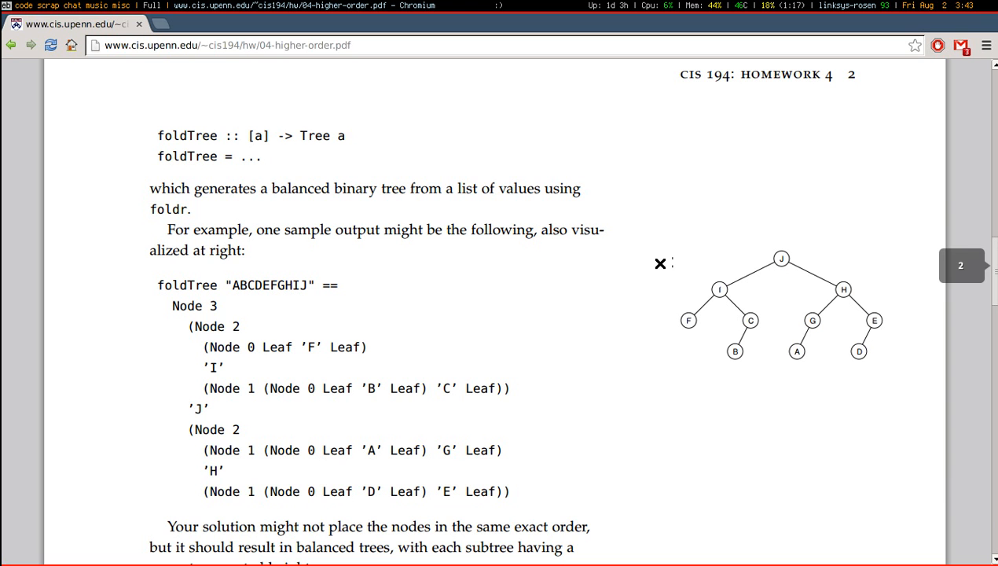
mouse_move(600, 282)
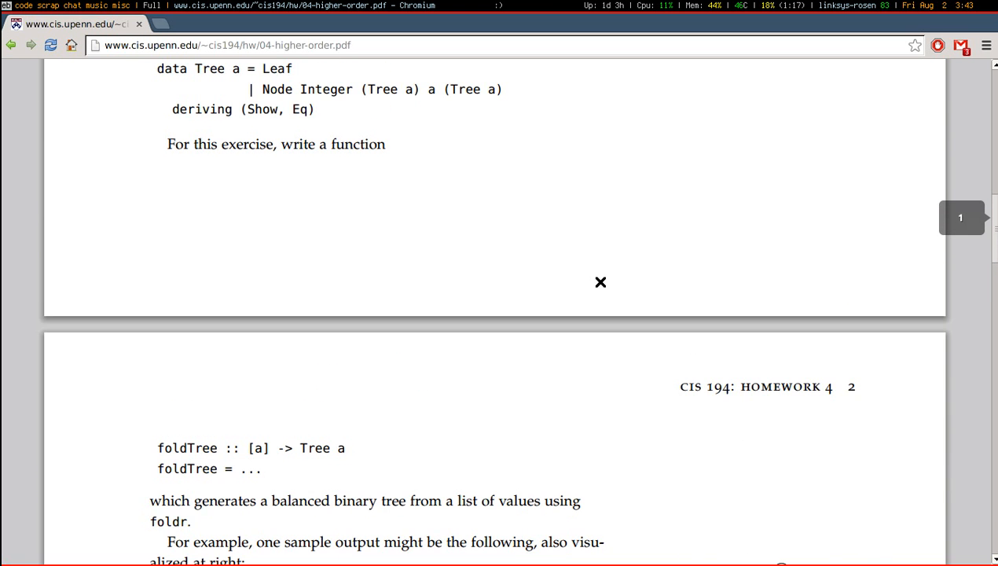
scroll(down, 3)
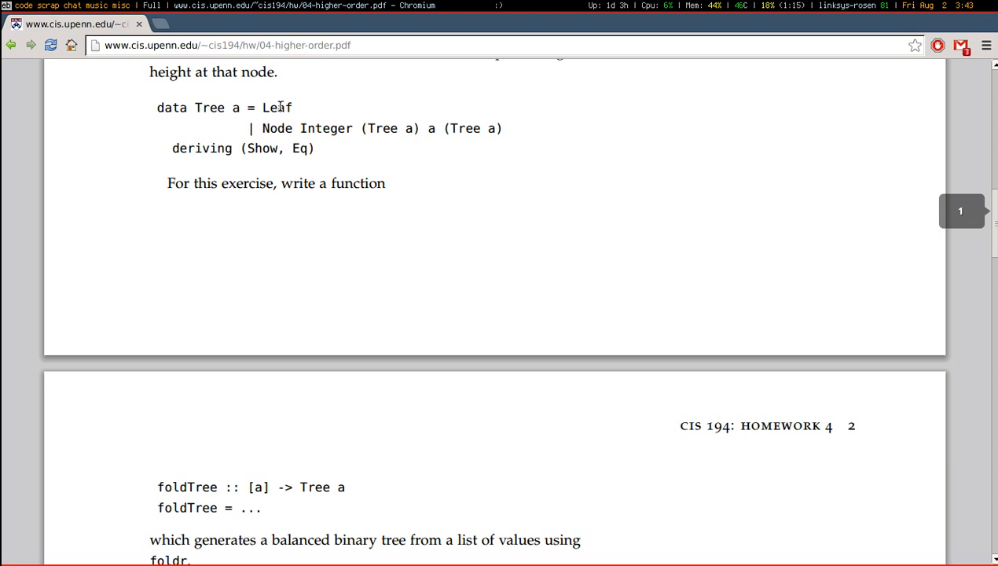
double_click(277, 108)
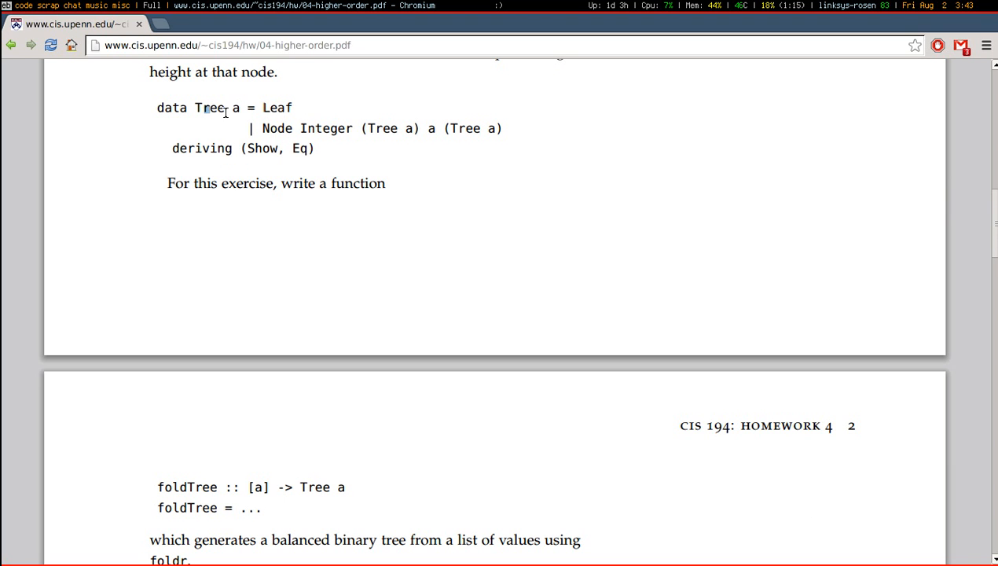
double_click(209, 108)
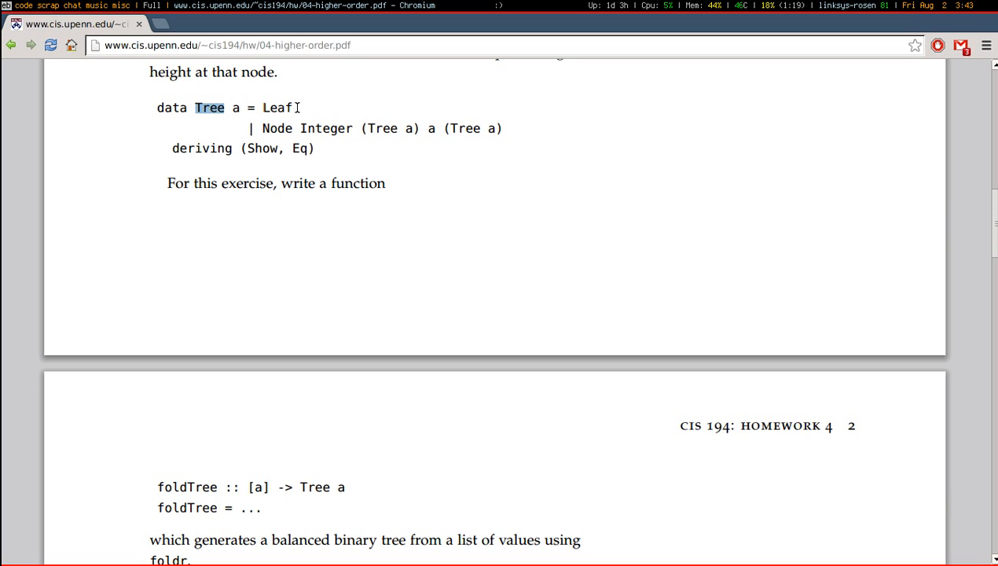
double_click(325, 128)
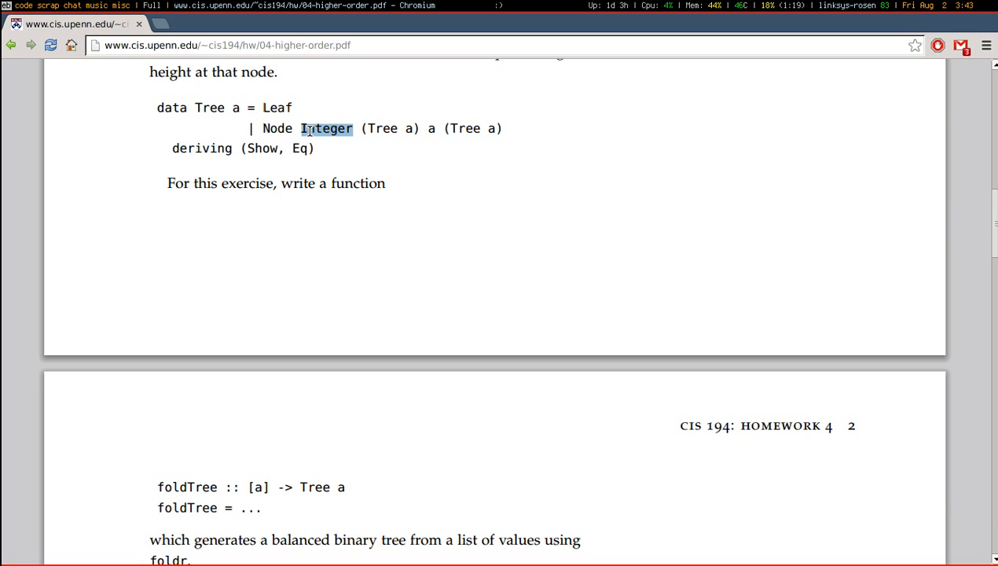
click(326, 128)
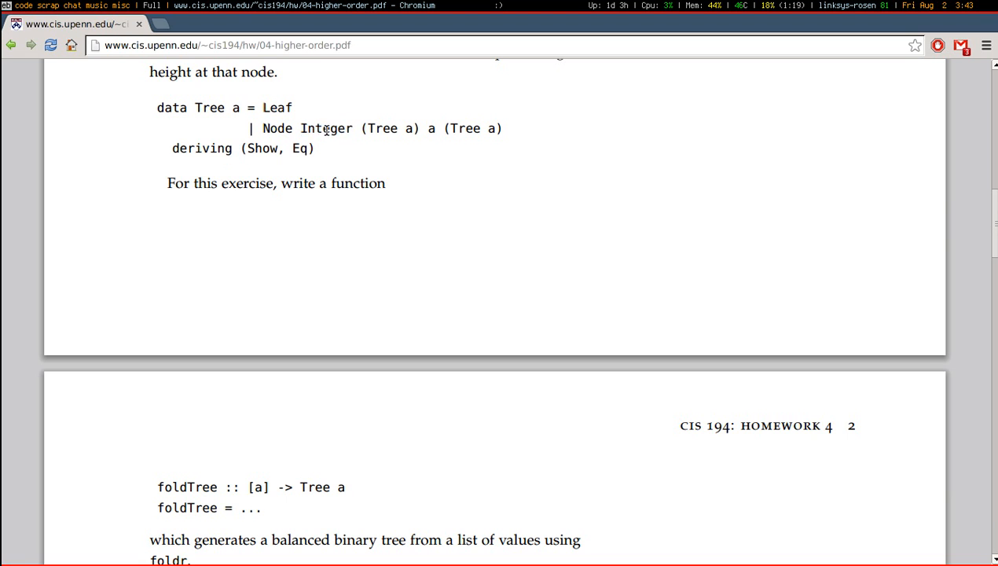
double_click(381, 128)
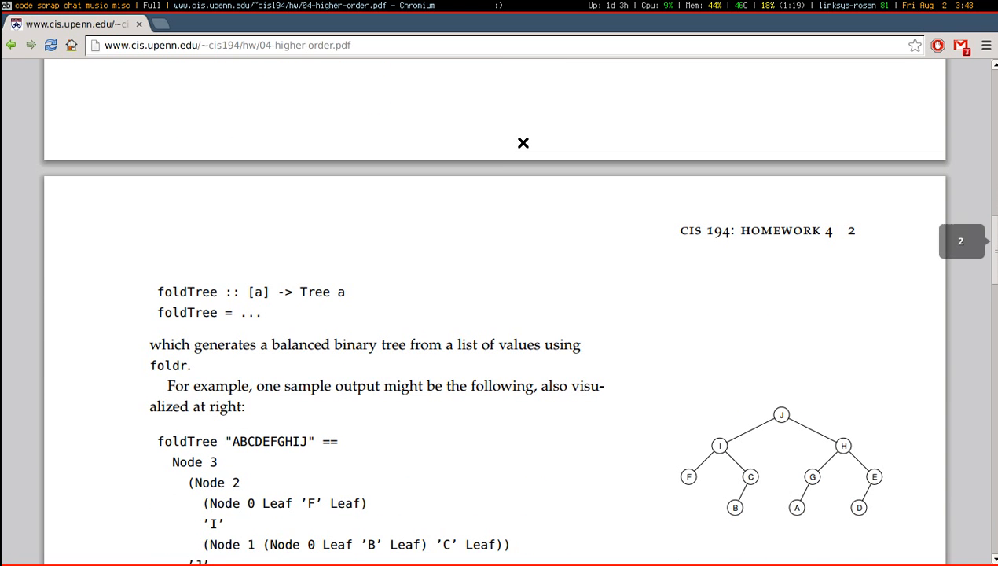
scroll(down, 3)
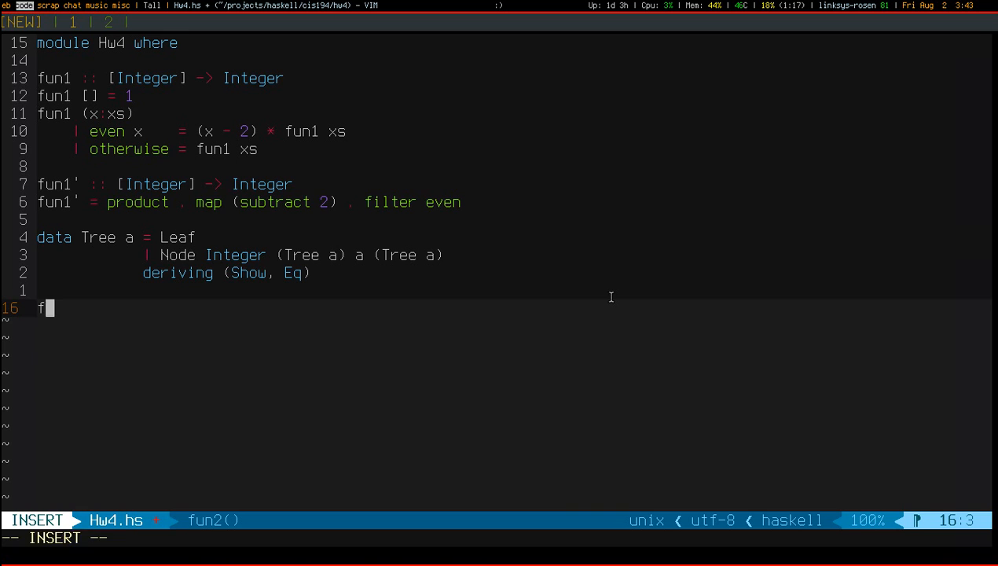
Add foldTree :: [a] -> Tree a, defined as foldr insert Leaf, with insert = undefined.
text(oldTree :)
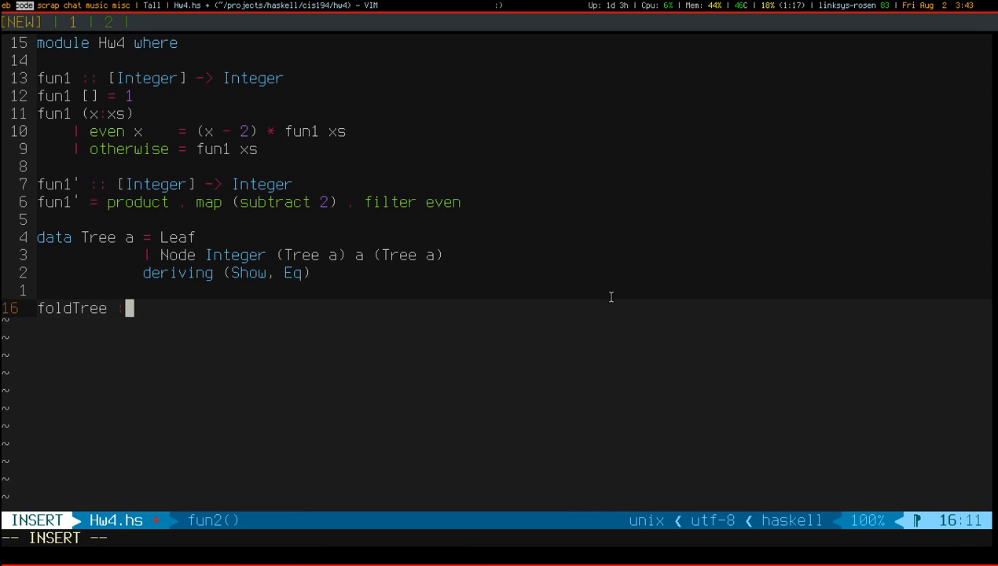
text(:: [a] -> Tree a)
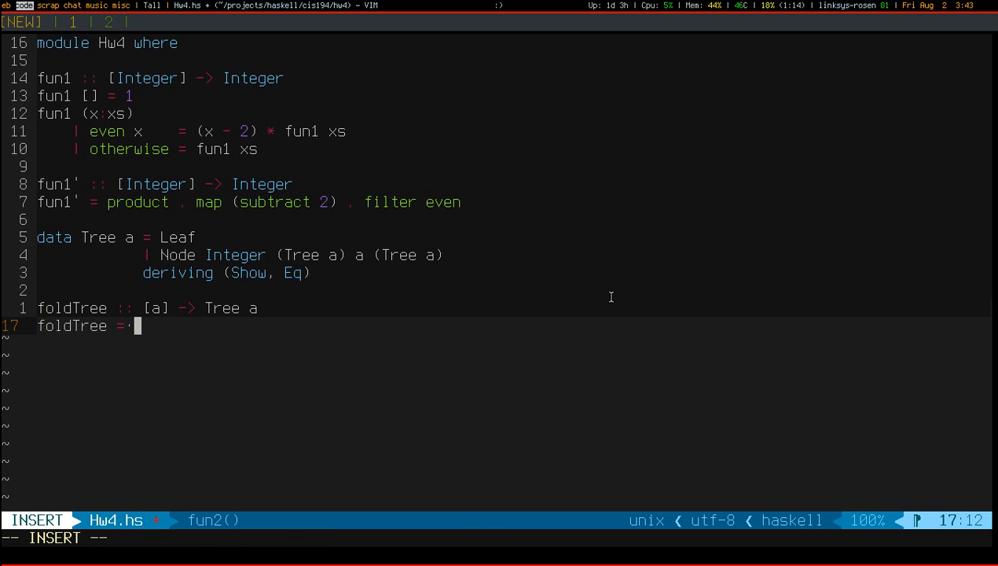
text(foldr)
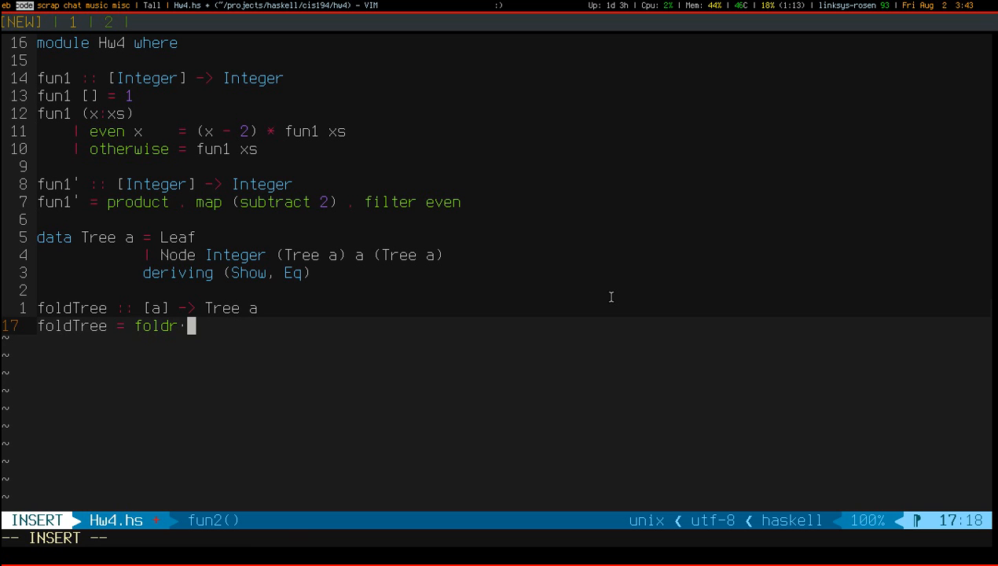
text(in)
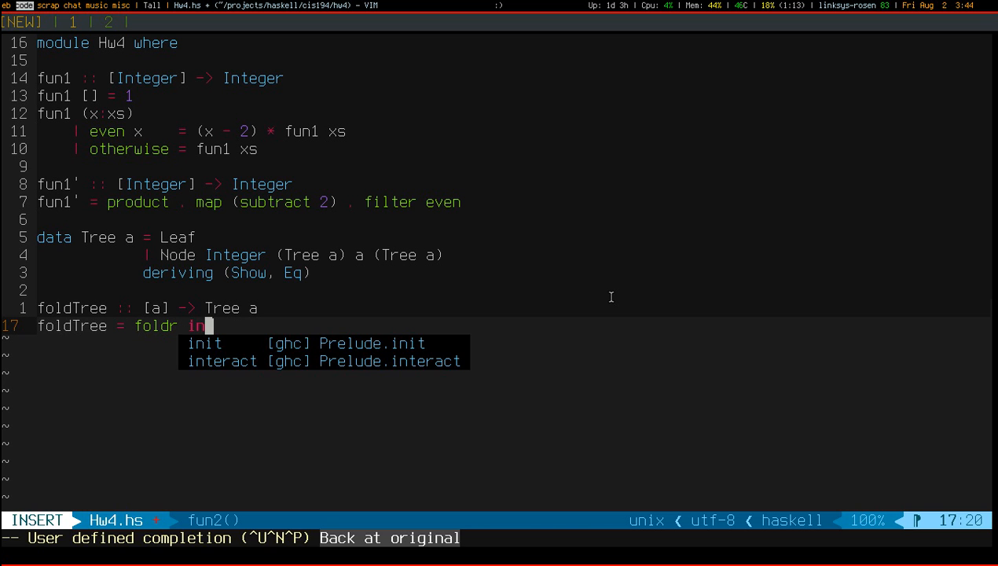
text(sert)
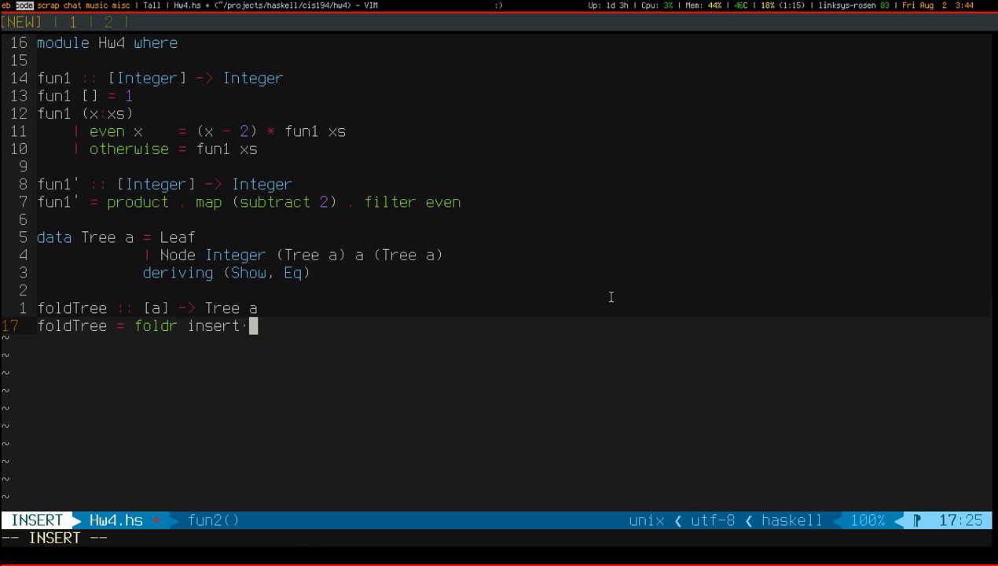
text(Leaf)
text(insert = undefined)
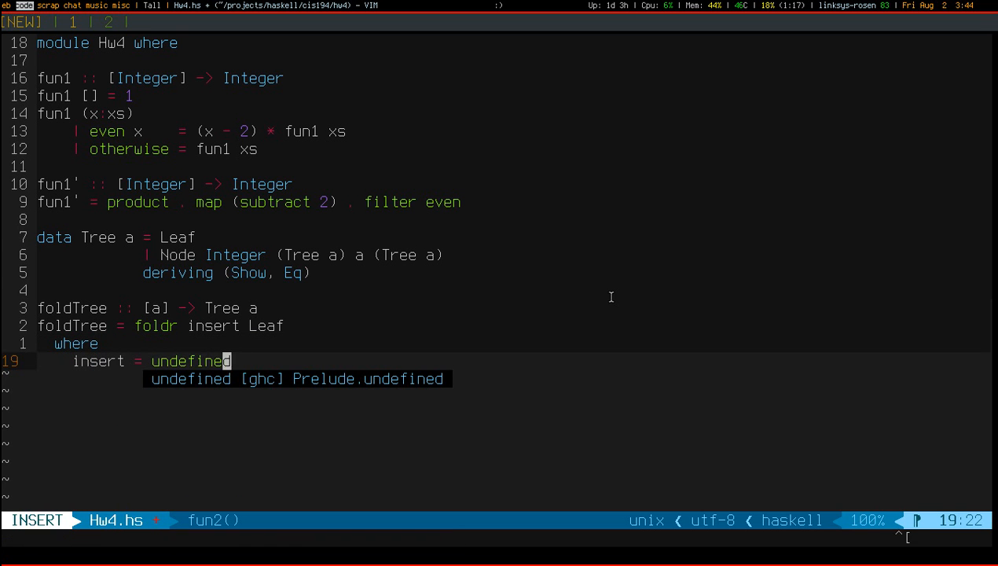
Add insert :: a -> Tree a -> Tree a with insert x Leaf = Node 0 Leaf x Leaf, and start insert x (Node.
key(Escape)
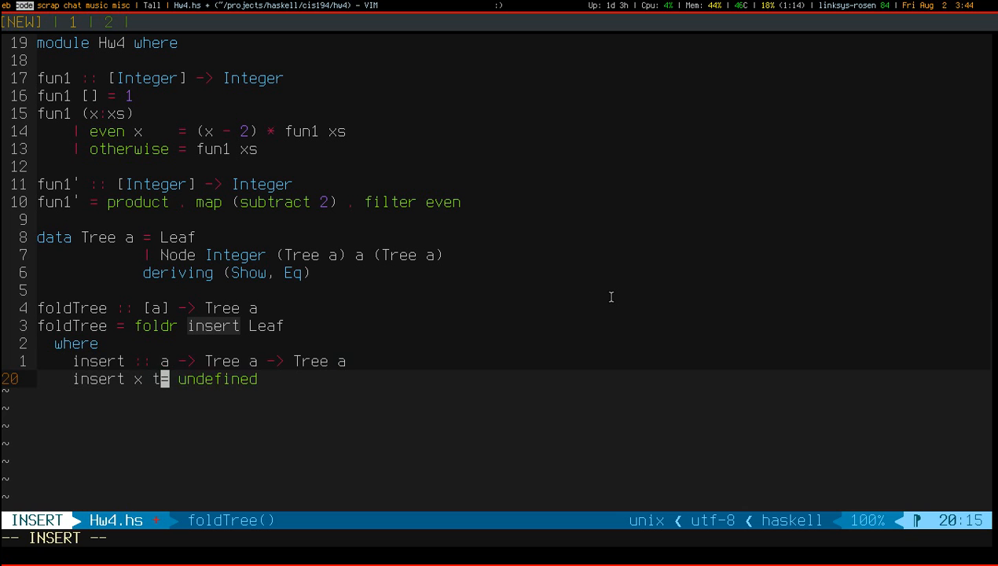
key(Escape)
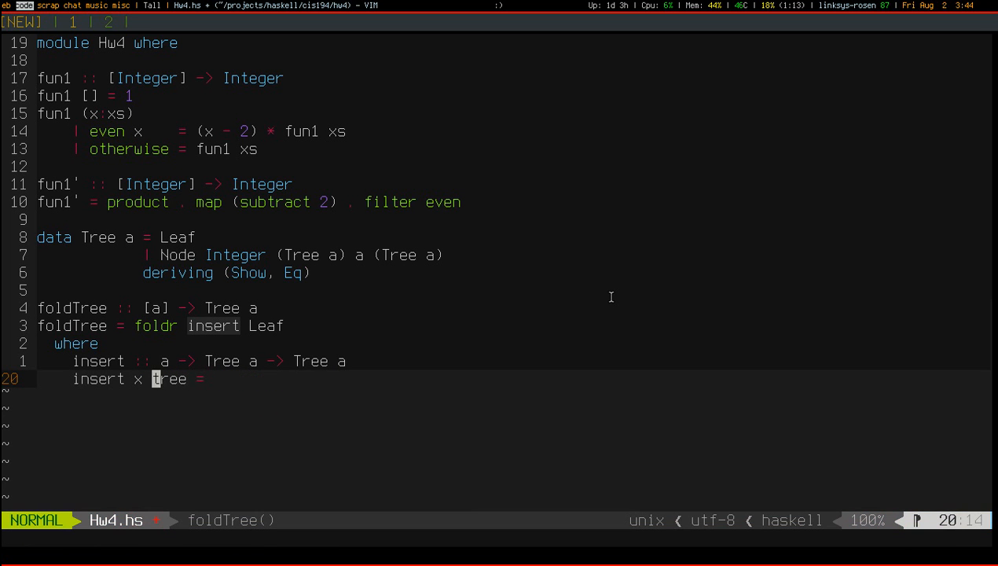
text(Left)
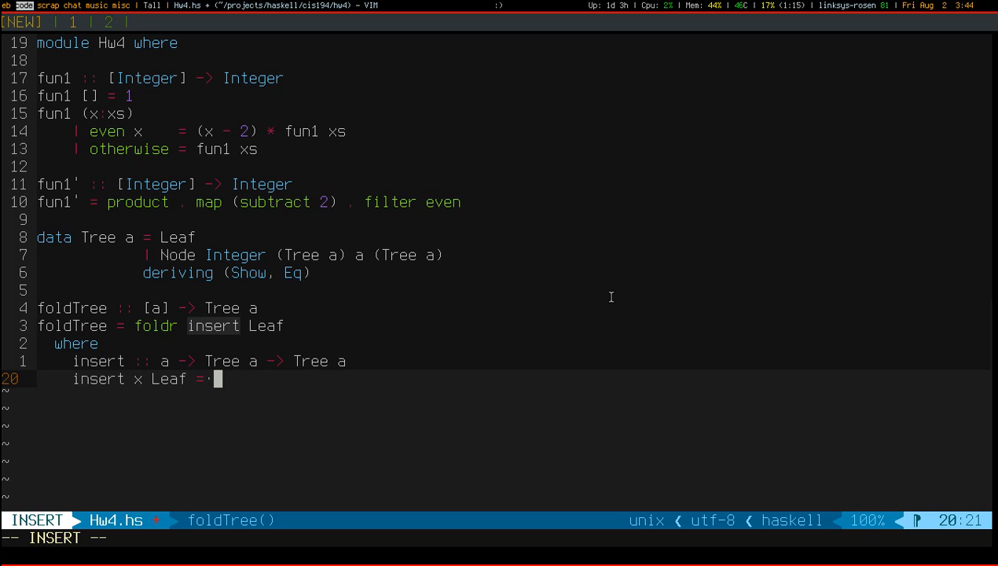
text(Node 0)
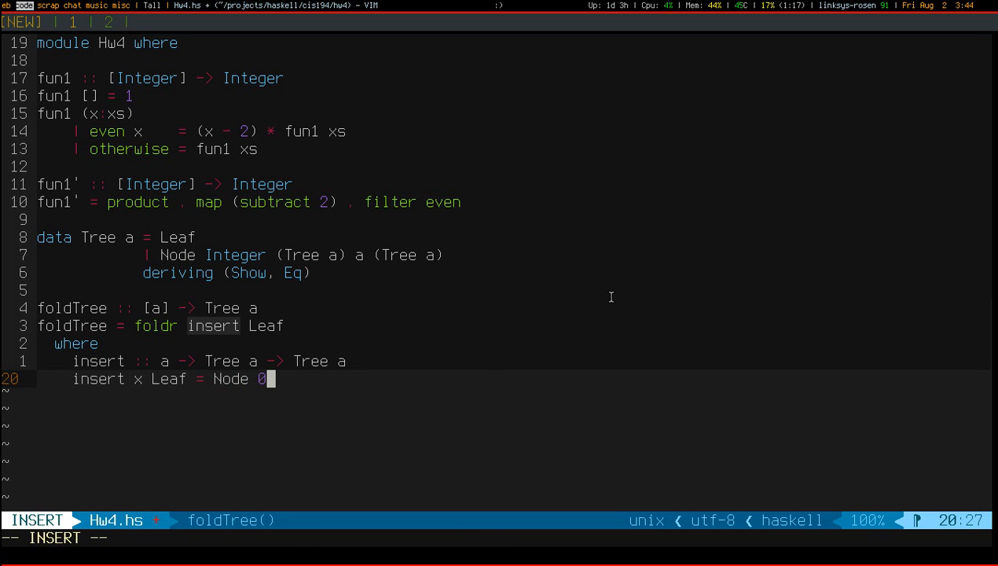
text(Leaf x Leaf)
text(insert x)
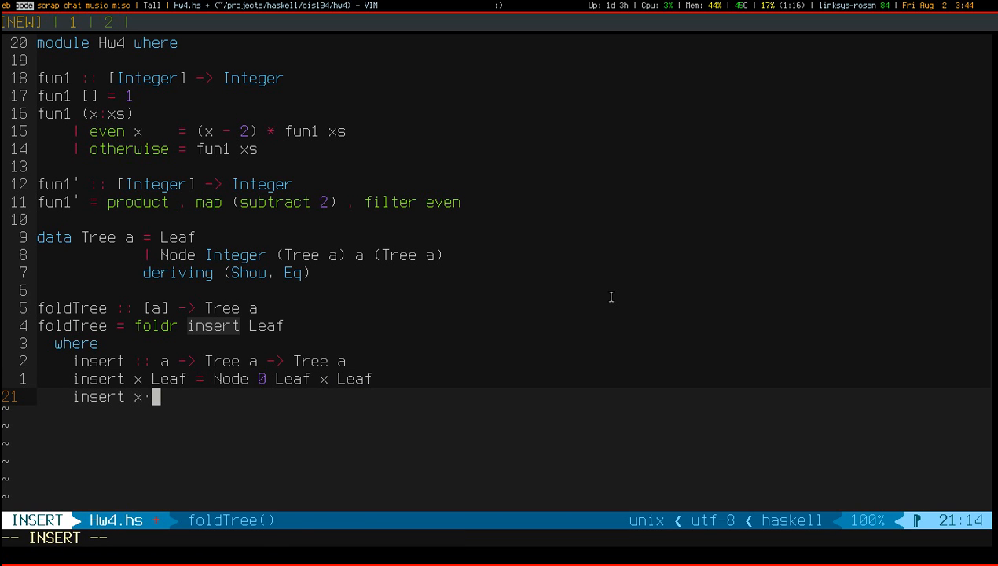
text((Node)
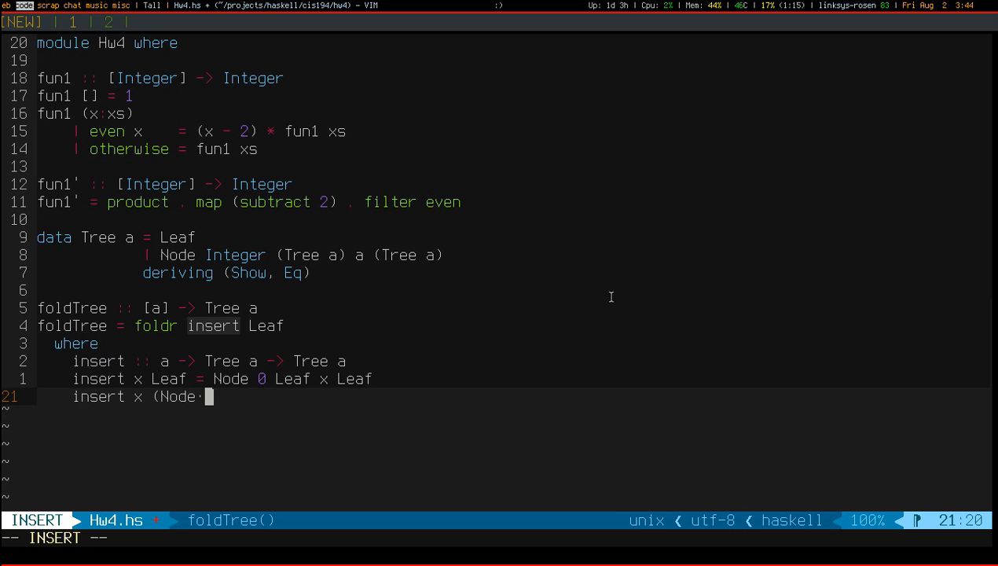
text(height left)
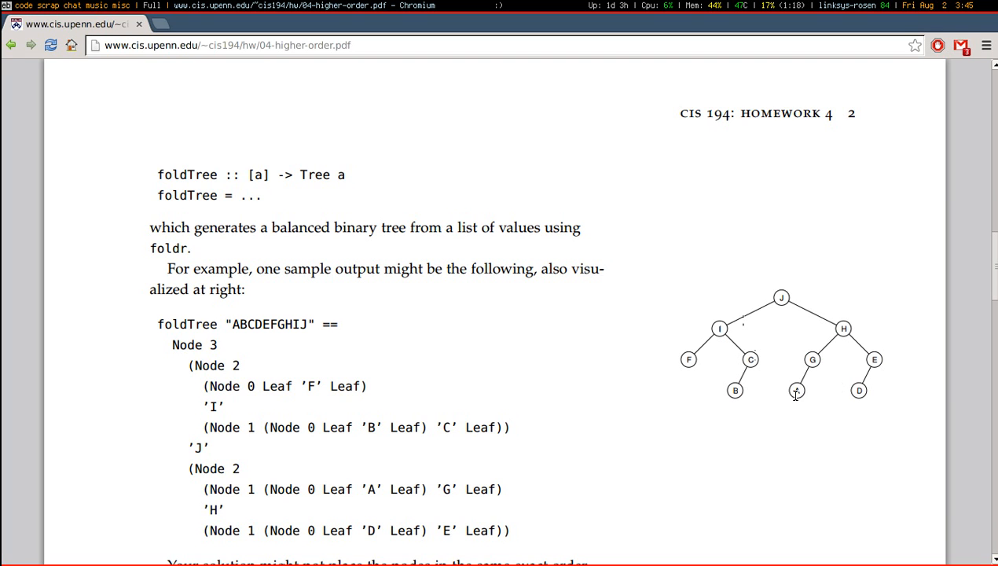
mouse_move(811, 359)
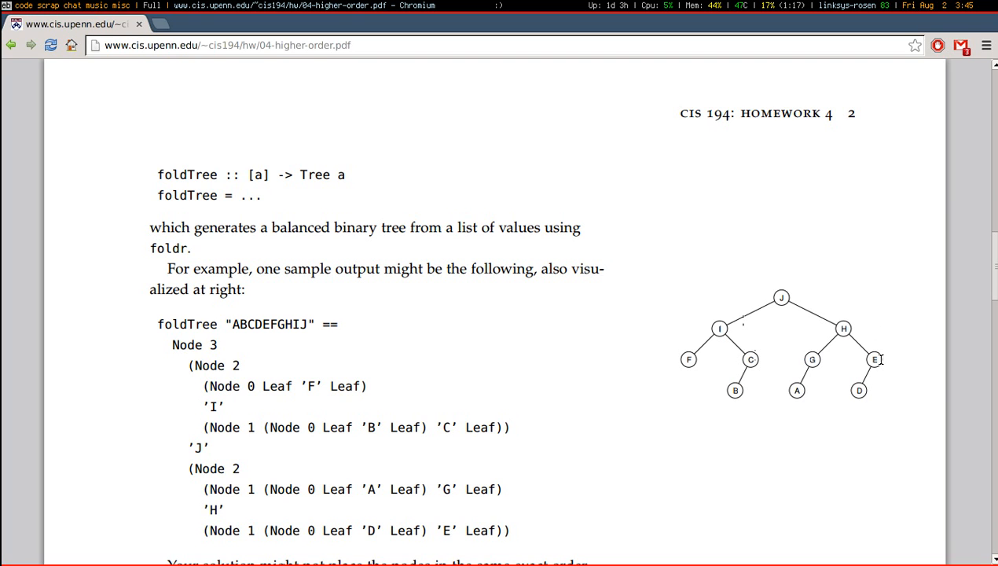
mouse_move(851, 325)
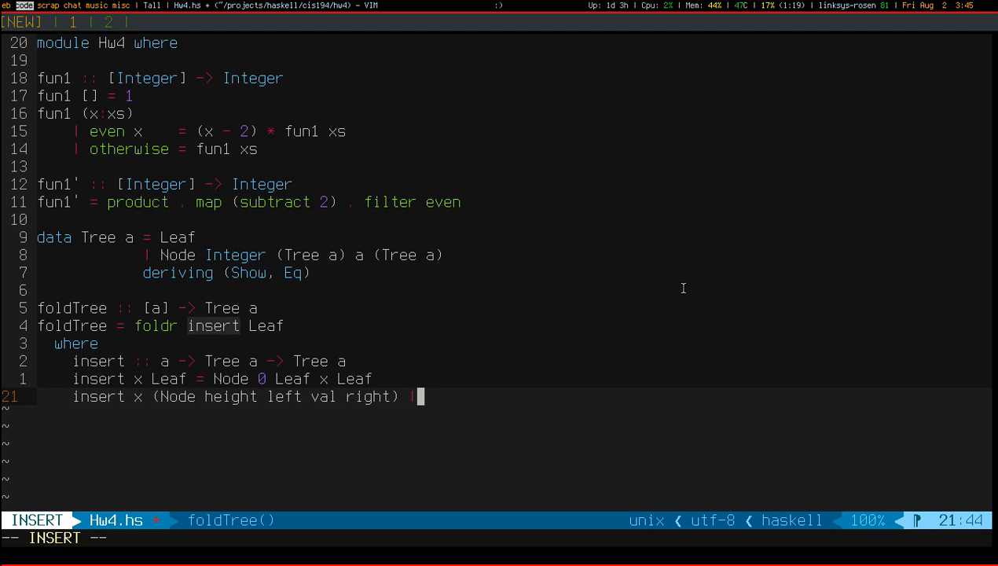
Put the guard on its own line, draft a treeHeight left <= treeHeight right comparison, then erase it.
key(Enter)
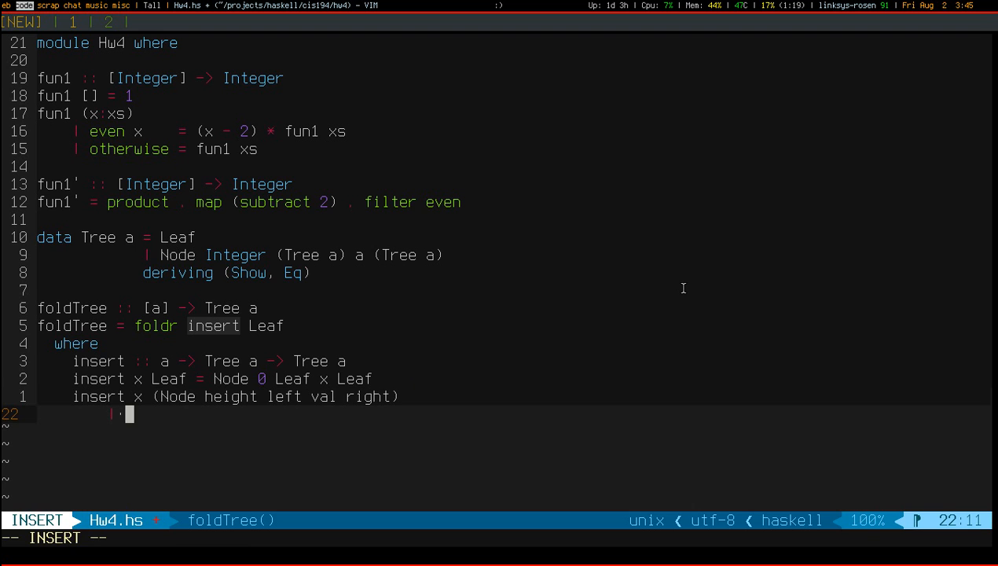
text(treeHeight)
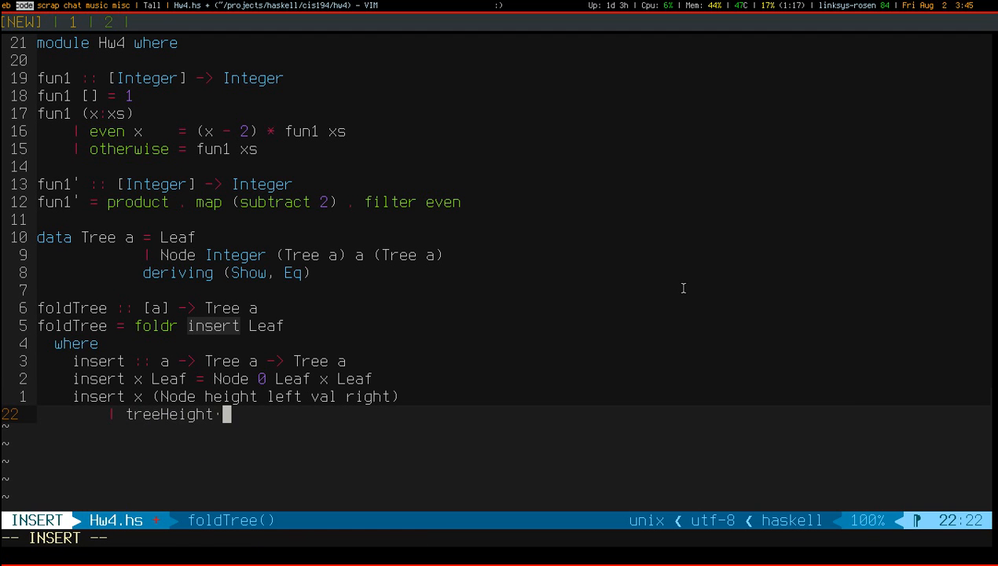
text(left <= tree)
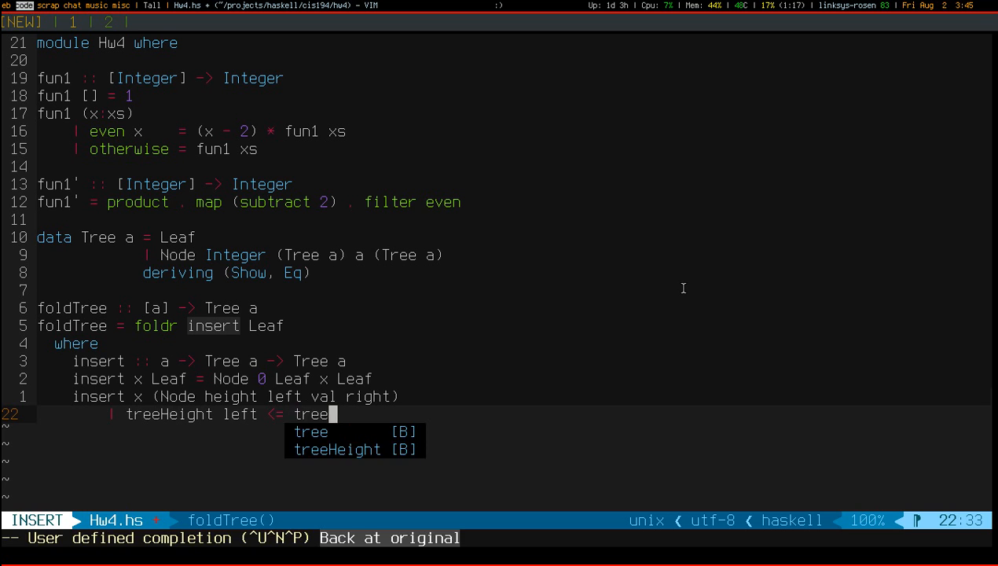
text(Height right =)
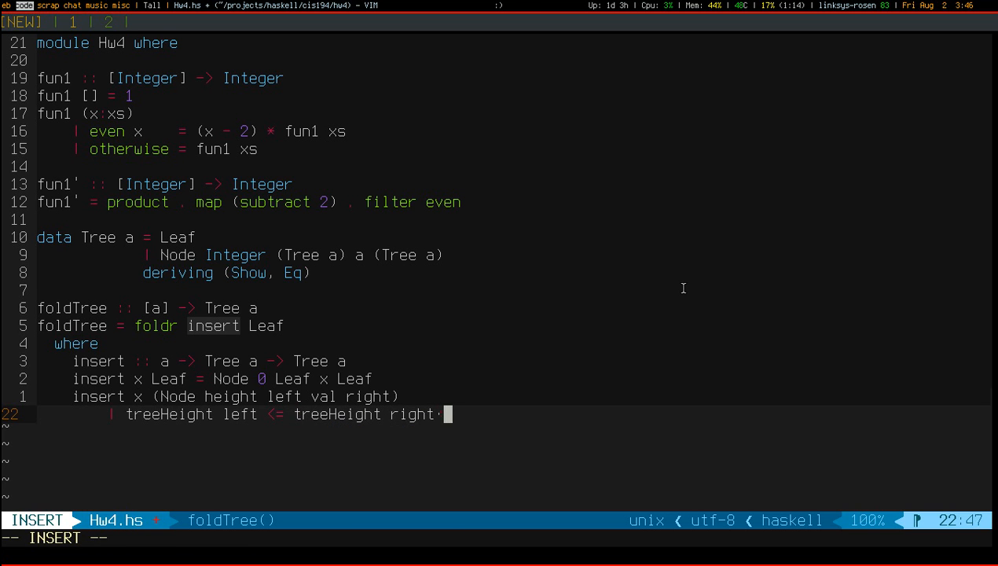
key(ctrl+u)
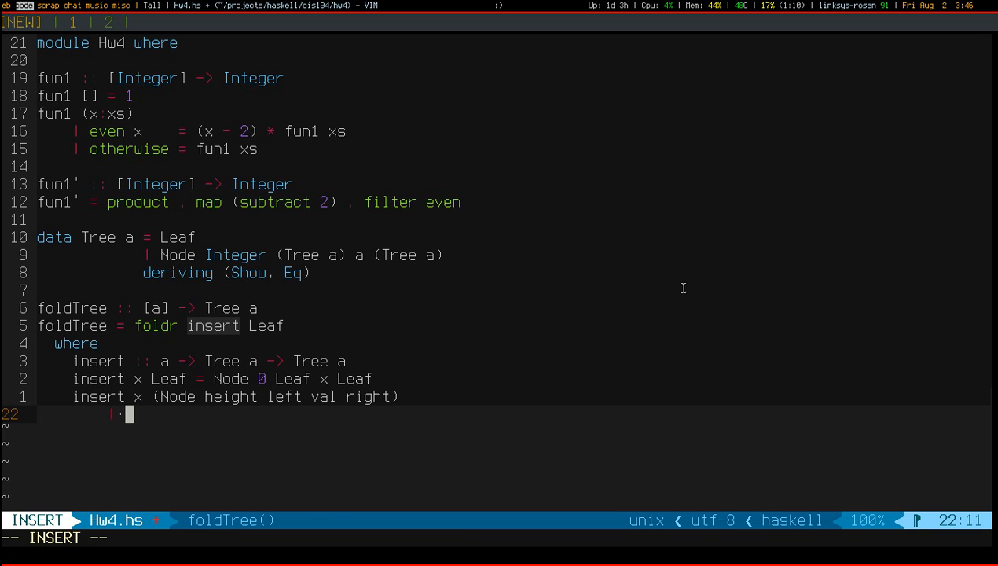
Write the pseudocode guard: if left child height <= right child height, then insert into left.
text(if)
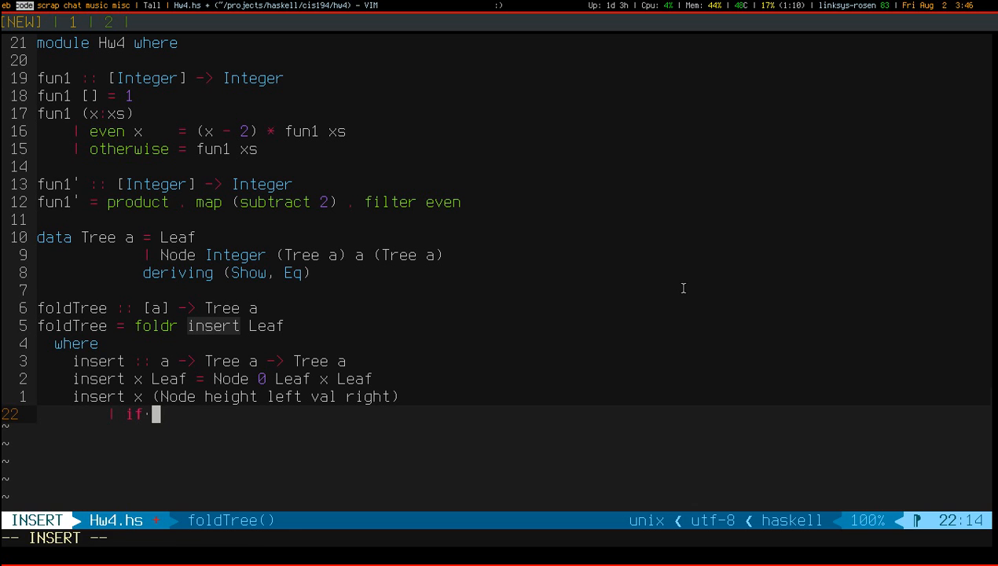
text(left child h)
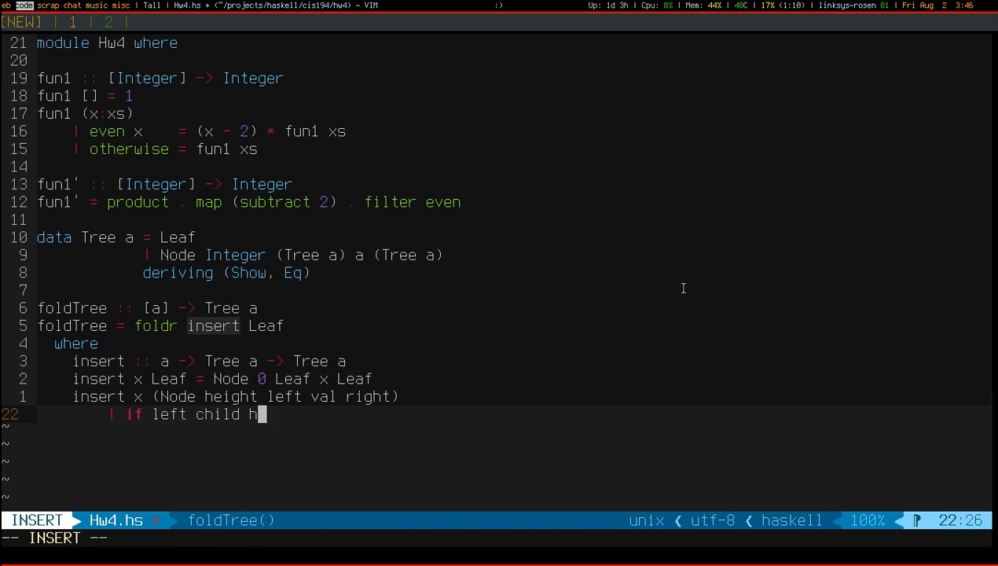
text(eight <= right child heigh)
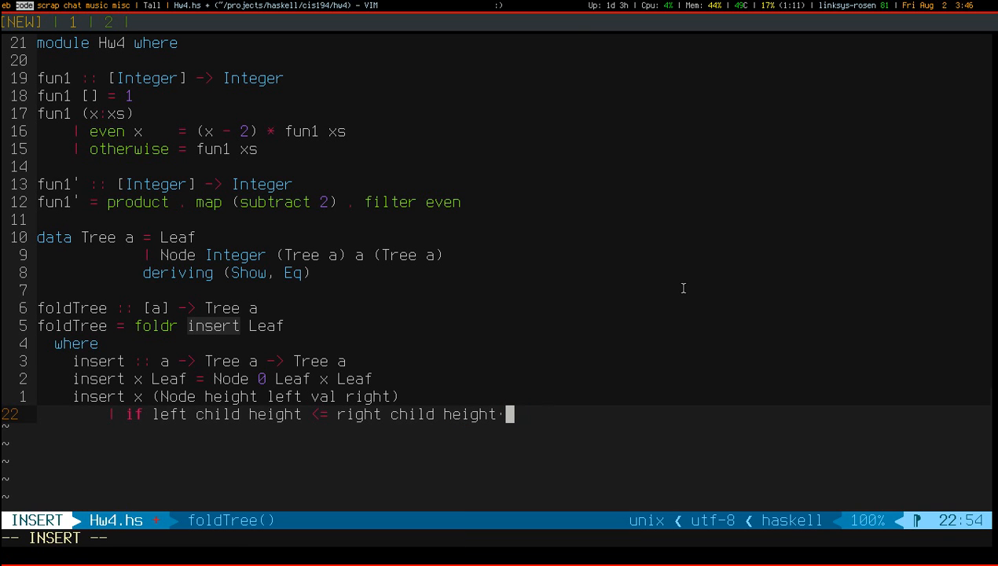
text(then)
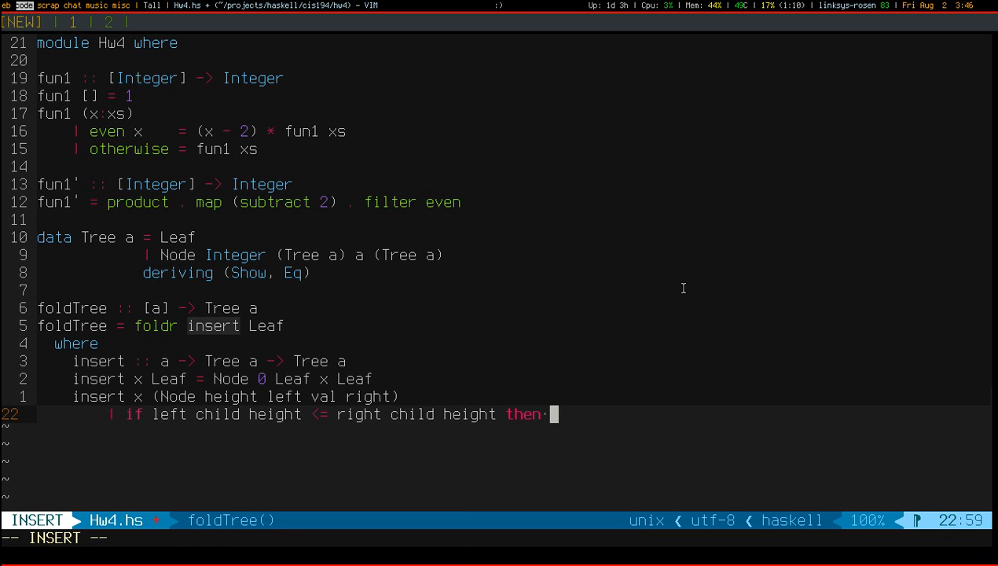
text(insert x into l)
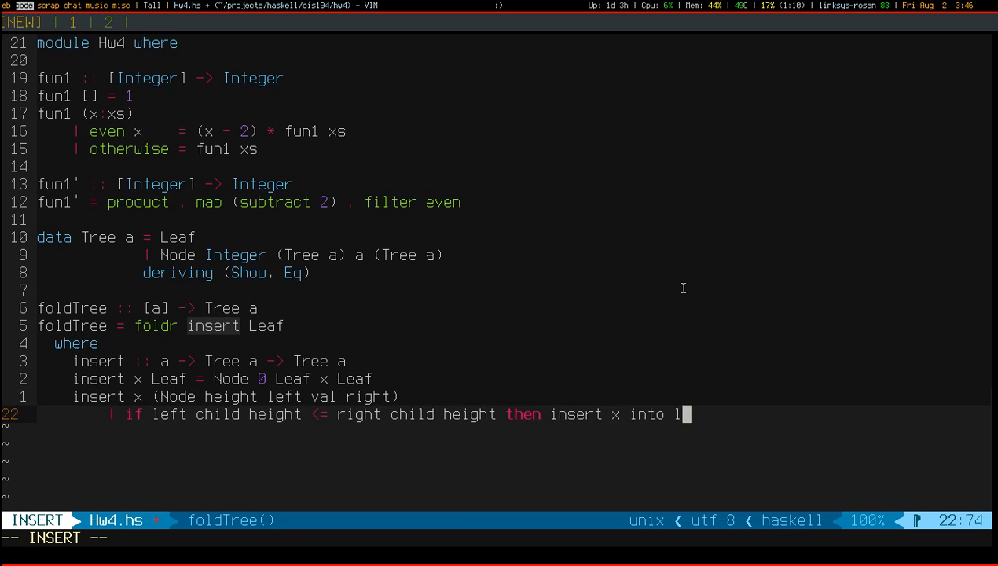
text(eft·)
text(| else)
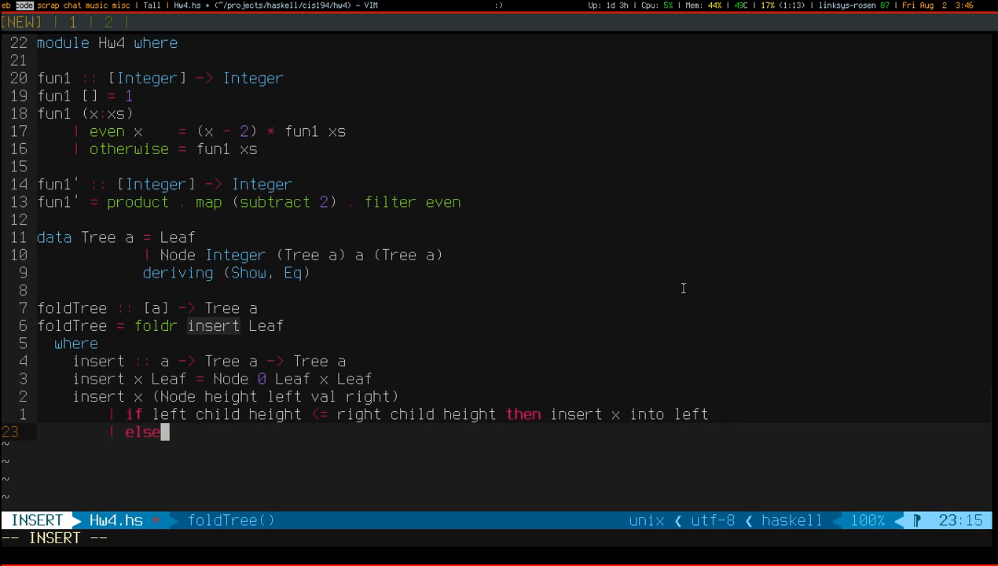
Finish the else guard with 'insert x into right', run :HdevtoolsClear, and prefix the first guard with treeHeight left.
text(insert x into right)
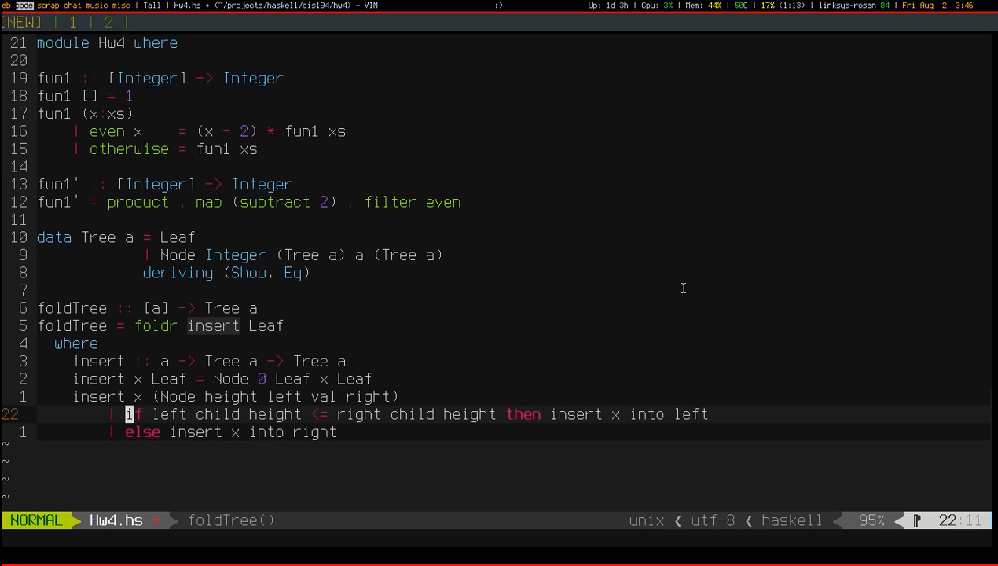
text(:HdevtoolsClear)
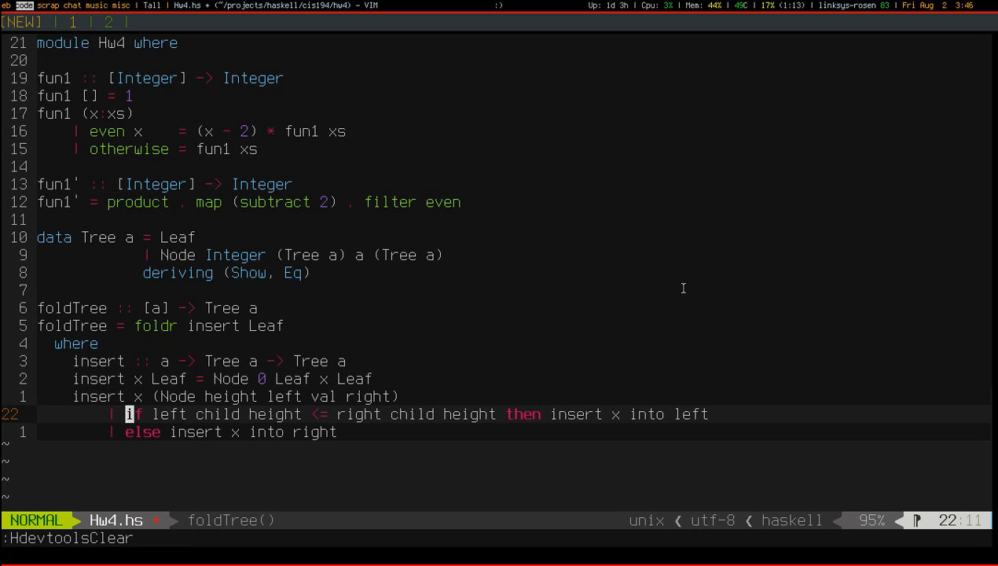
key(i)
text(t)
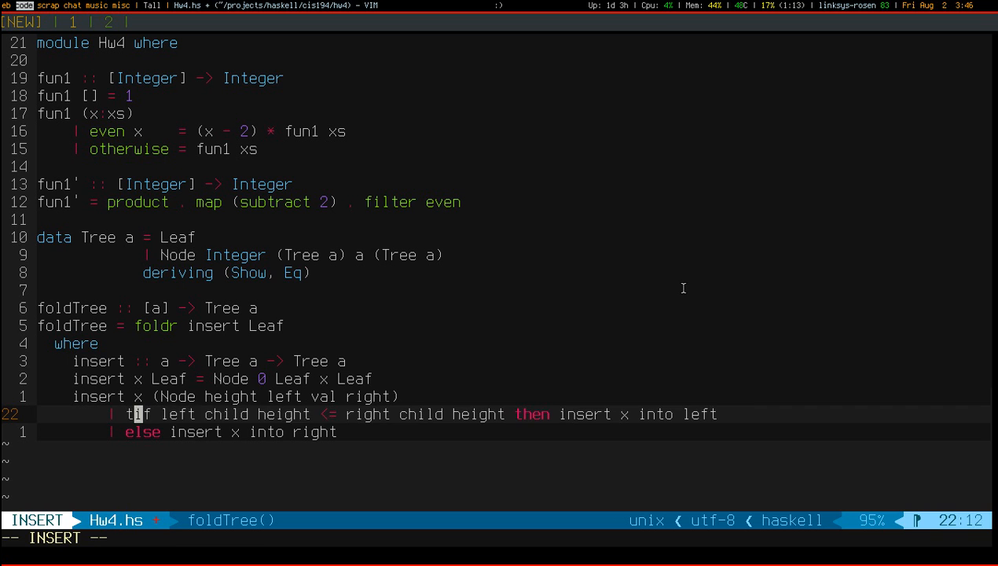
text(reeHeight)
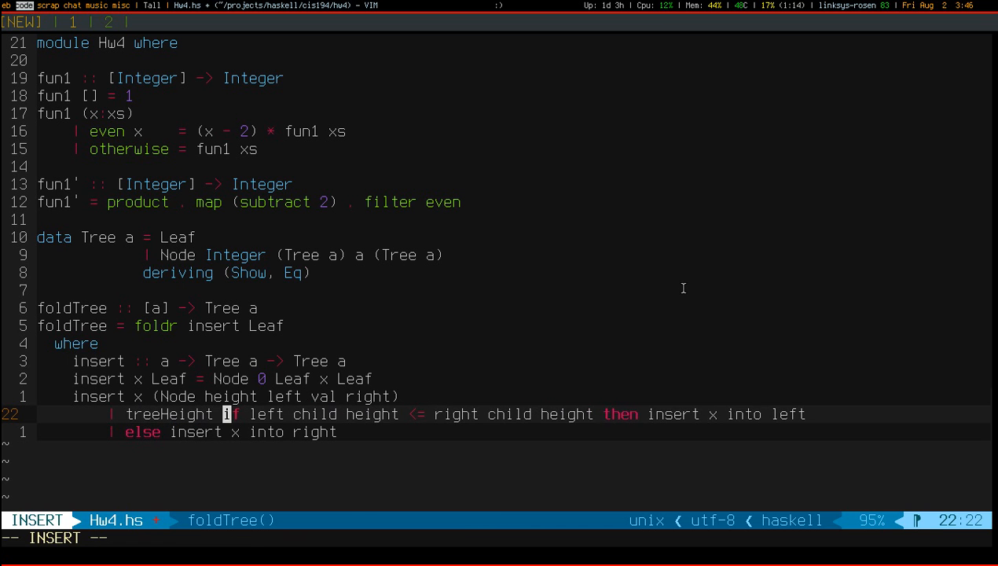
text(left)
click(224, 432)
text(otherwise =)
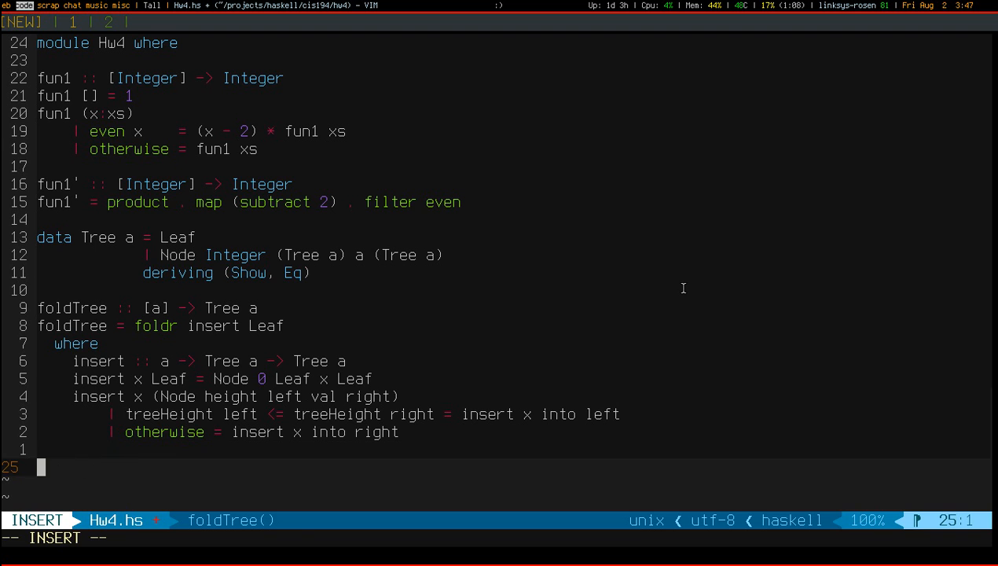
Add treeHeight :: Tree a -> Integer with treeHeight Leaf = 0 and treeHeight (Node height _ _ _) = height.
text(treeHeight ::)
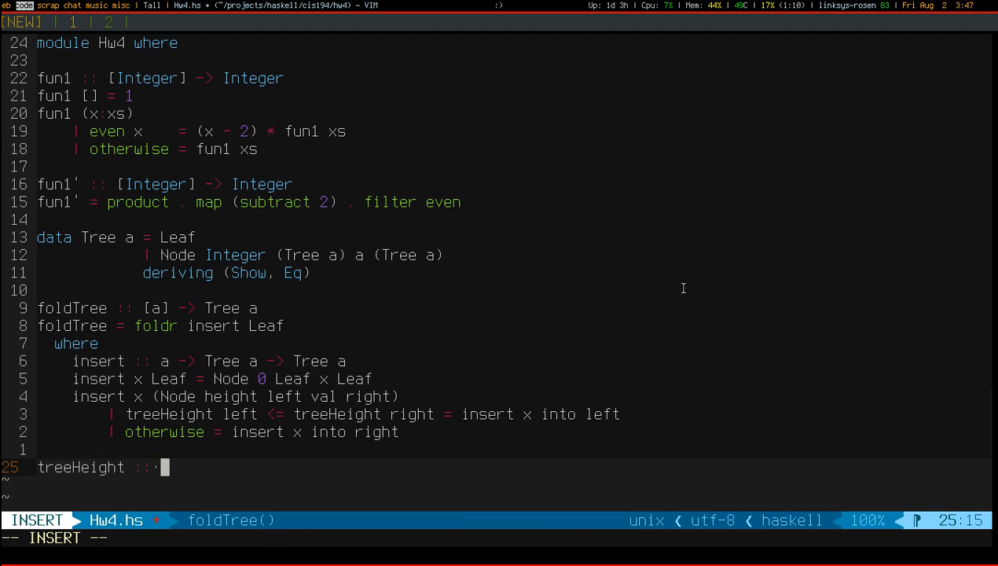
text(Tree a -> Integer)
text(treeHeight)
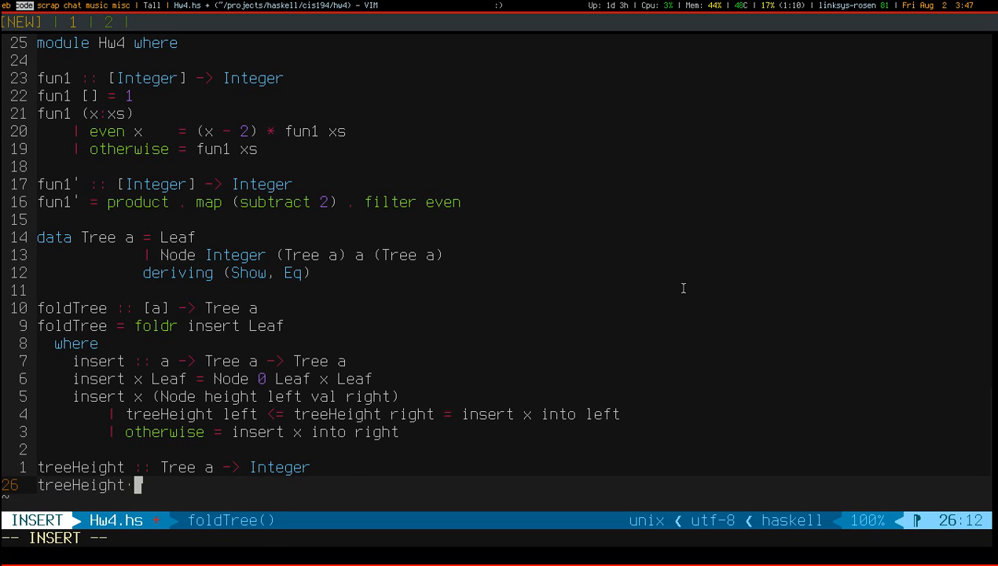
text(Leaf)
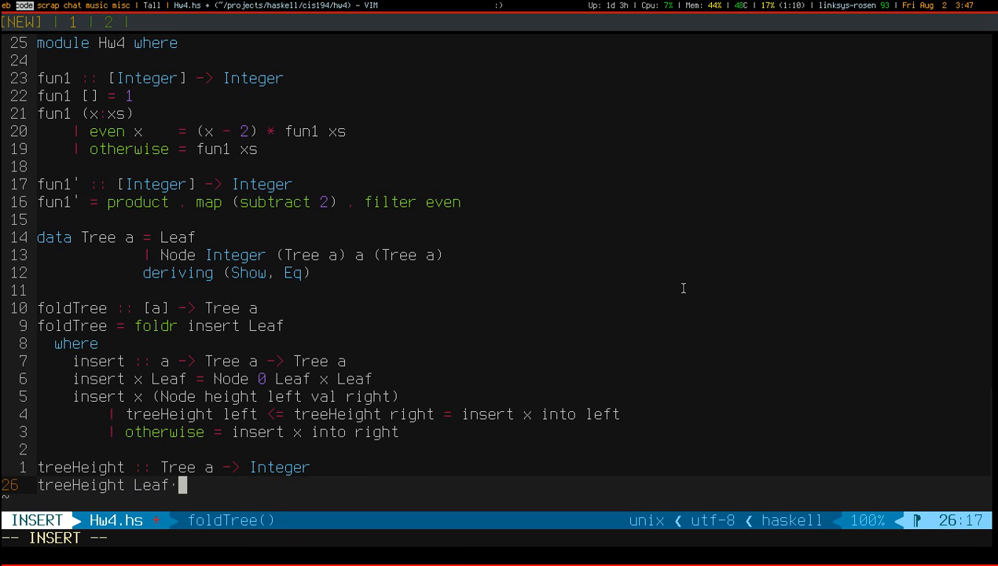
text(= 0)
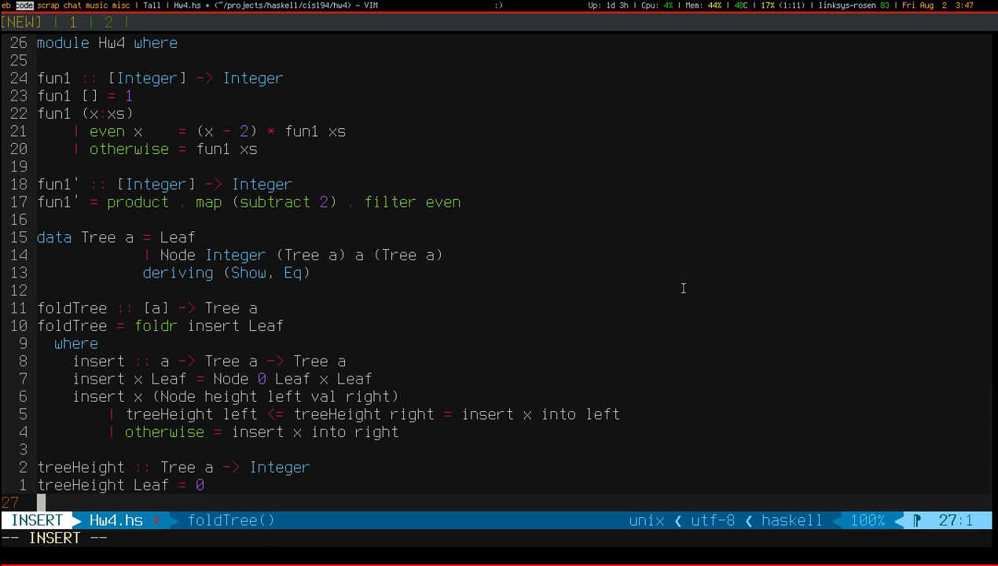
text(treeHeight ()
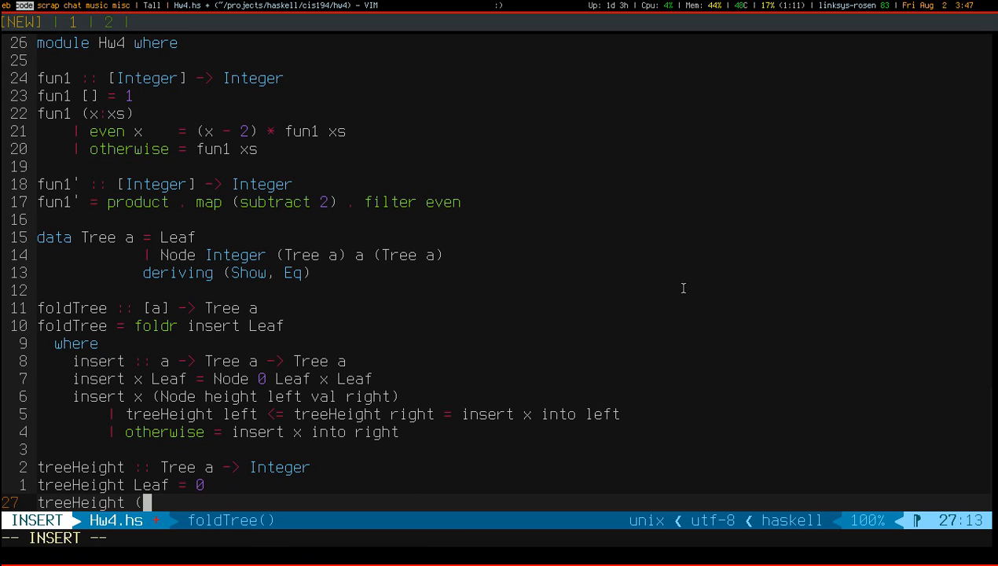
text(Node height)
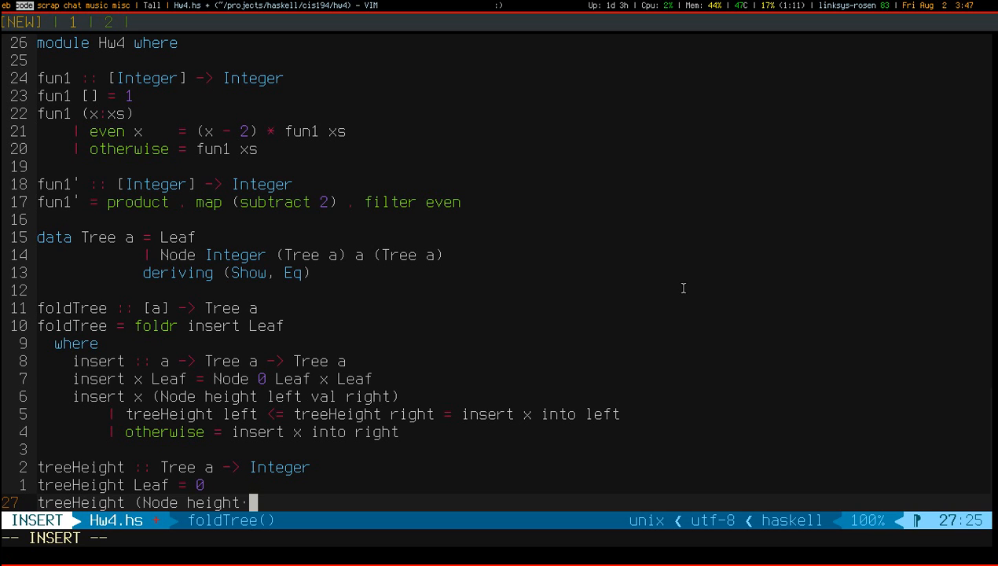
text(_ _ _)
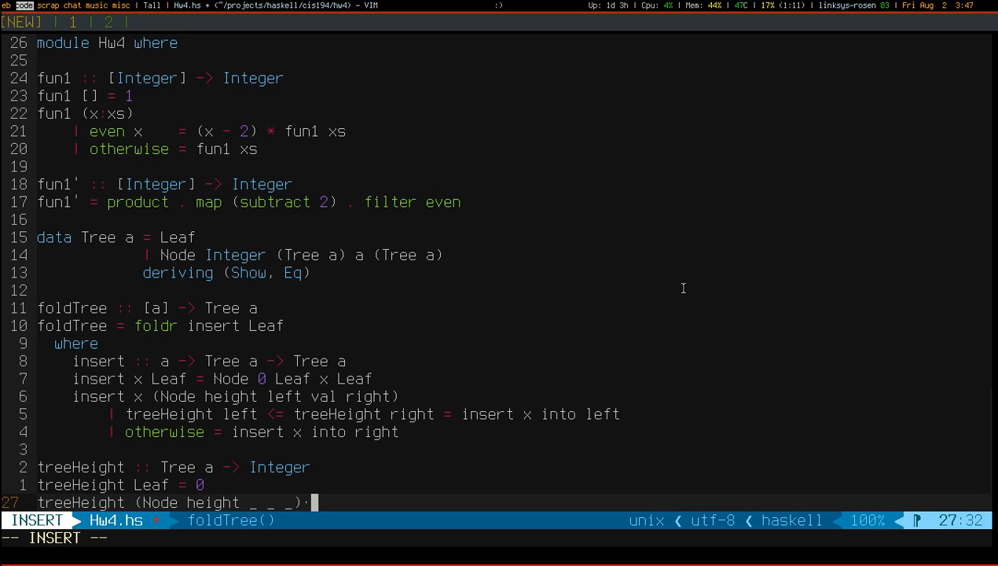
text(=)
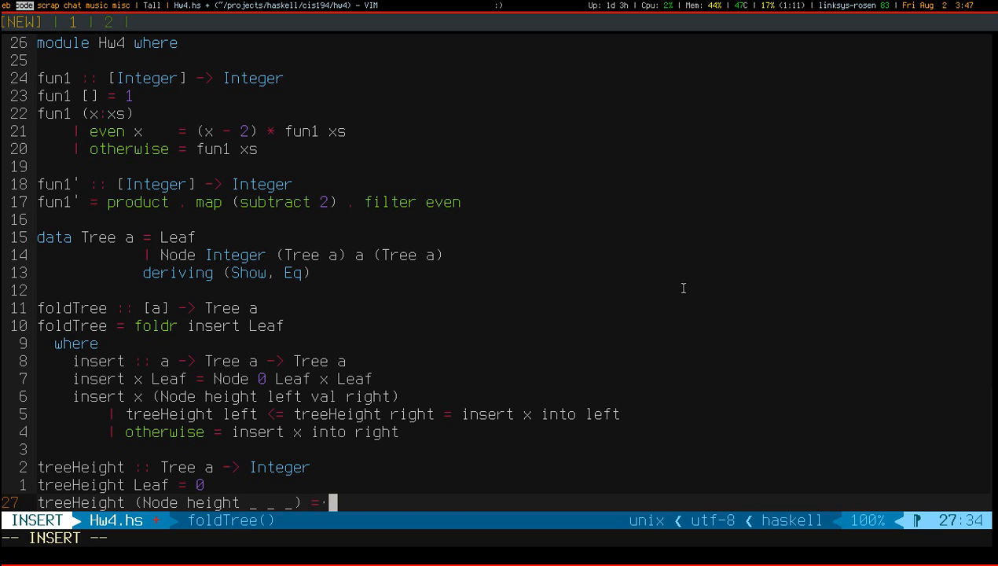
text(height)
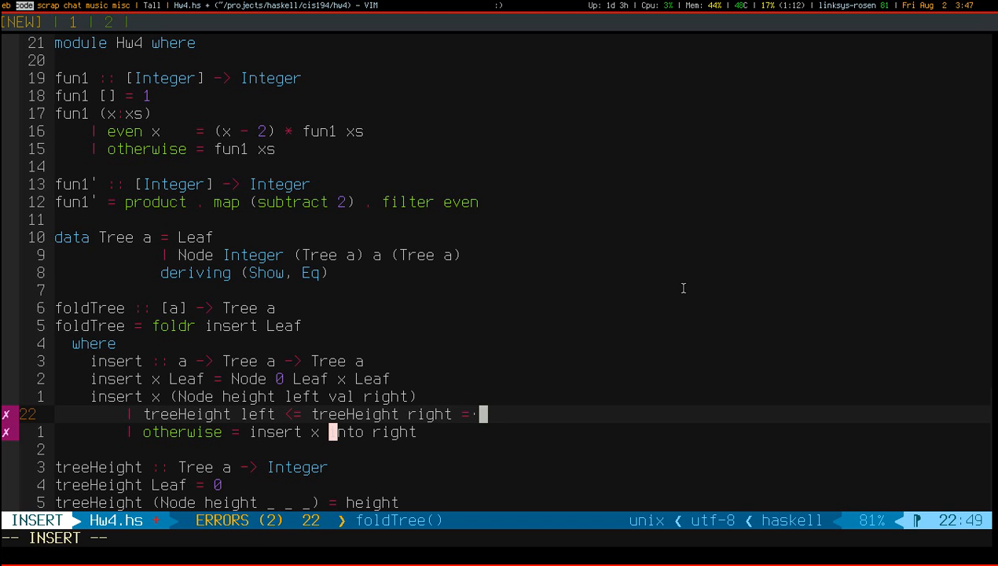
Make the guards return Node height (insert x left) val right and Node height left val (insert x right).
text(insert x left)
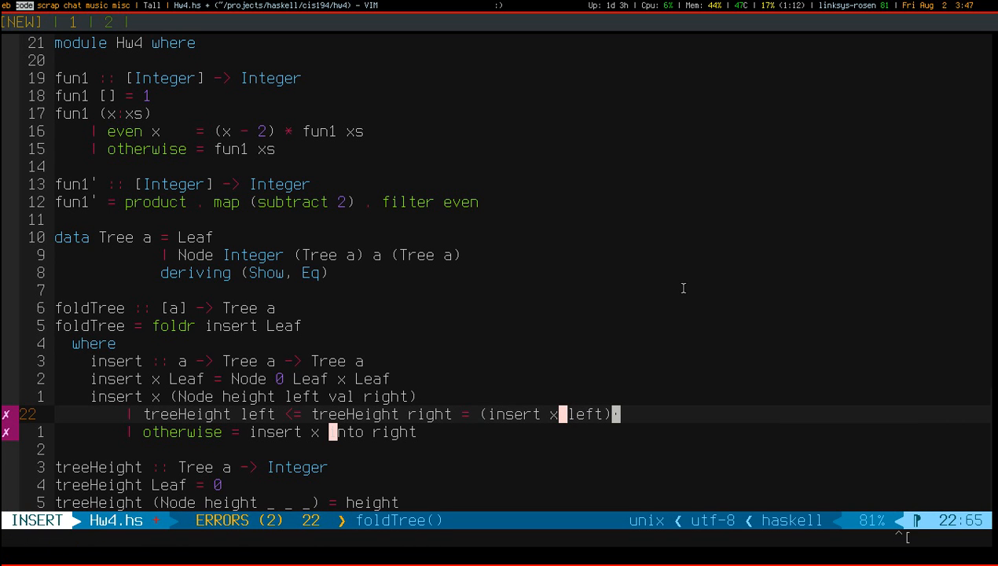
key(Escape)
text(Node new_height )
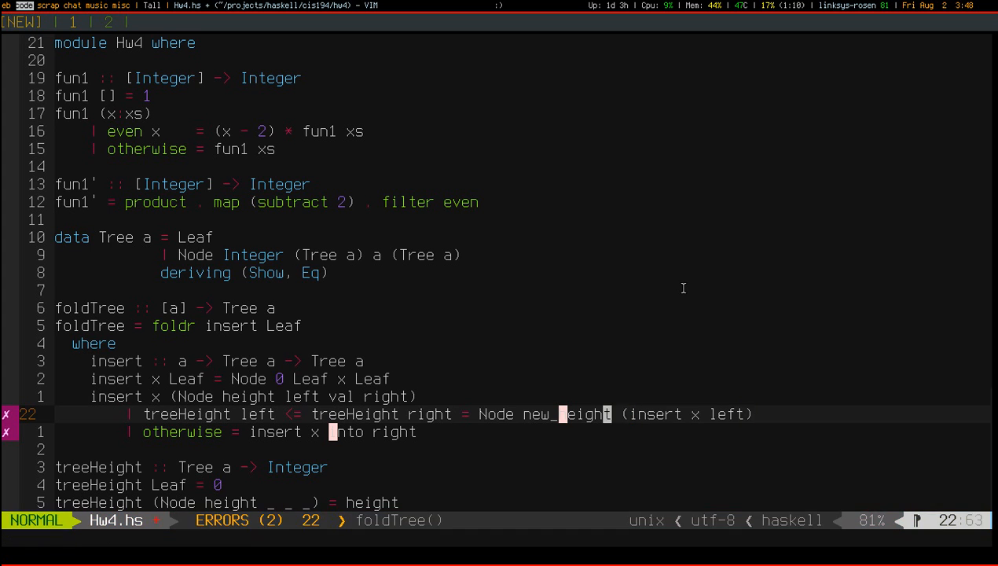
text(val right)
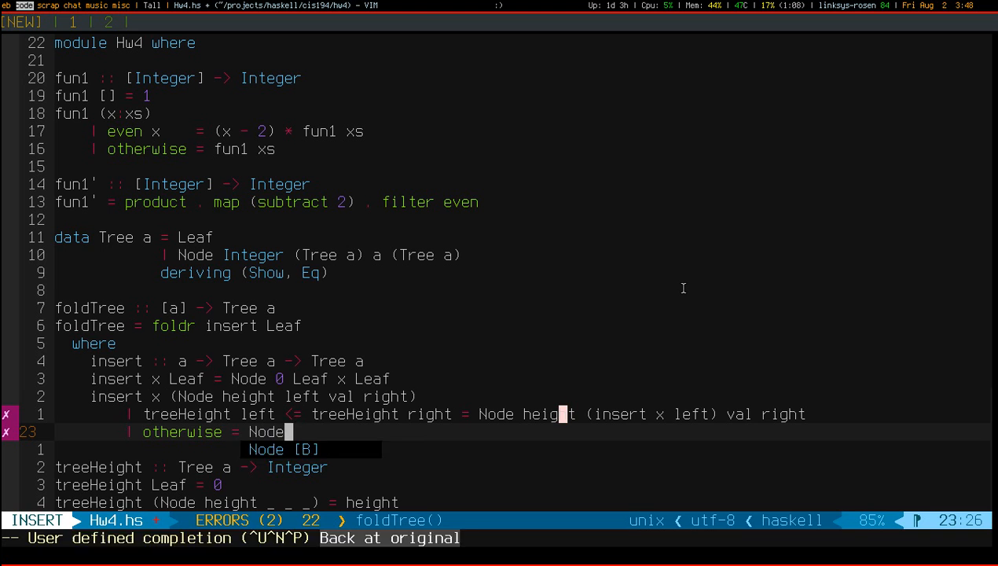
text(height)
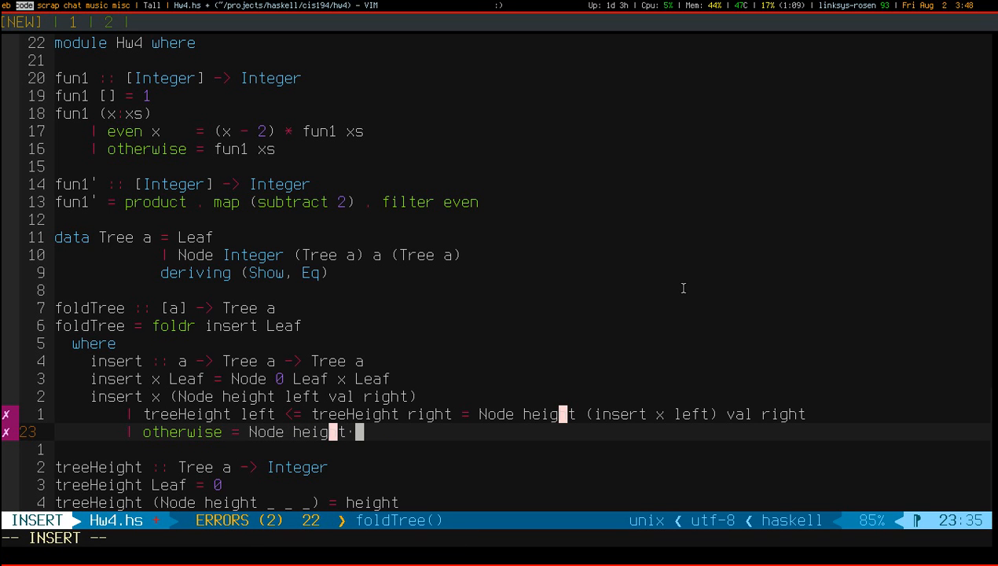
text(left val)
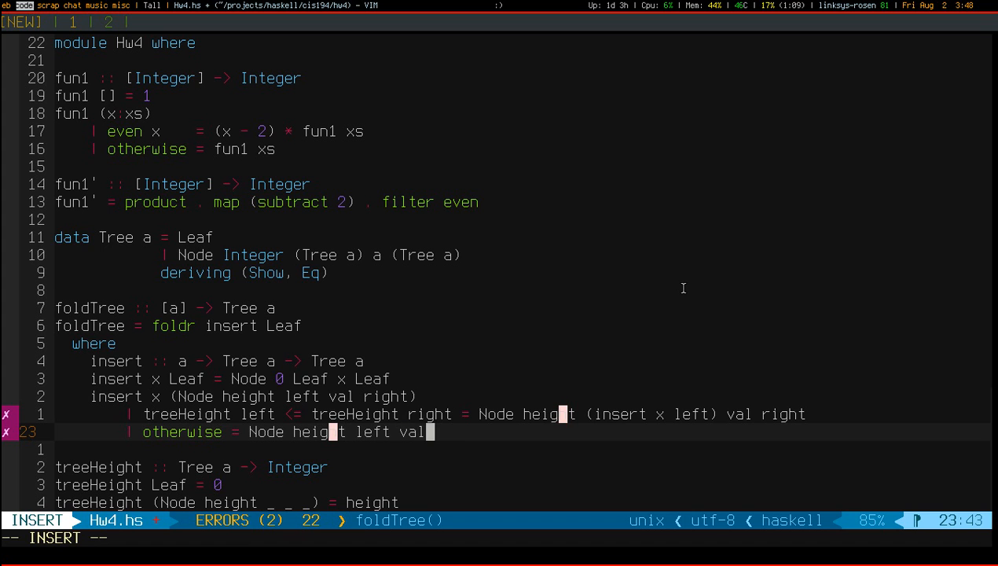
text((insert x right)
text(let new_left = insert x lef)
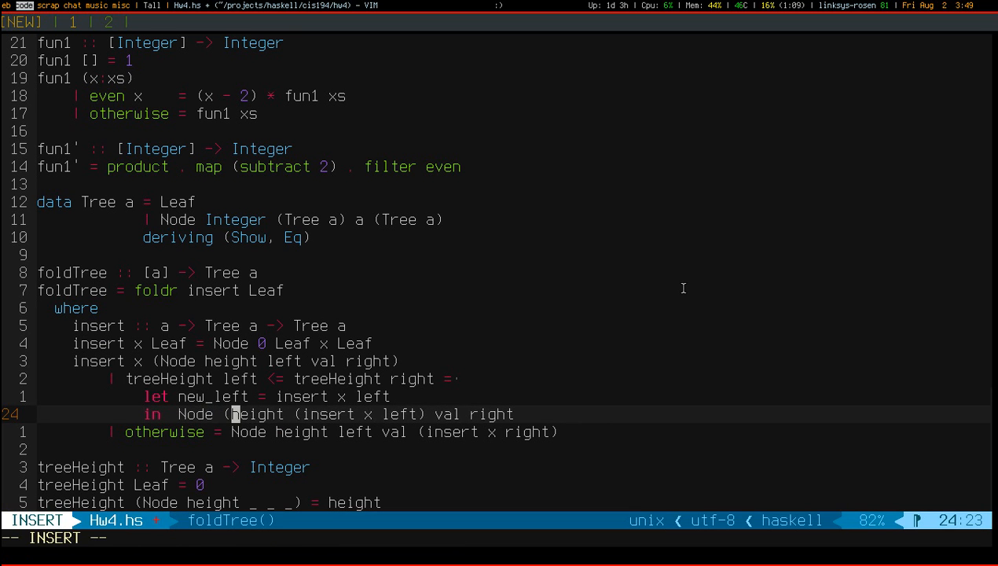
Rewrite both guards with let new_left / new_right = insert x ..., sizing Nodes via treeHeight, then go to GHCi.
text(treeHeight)
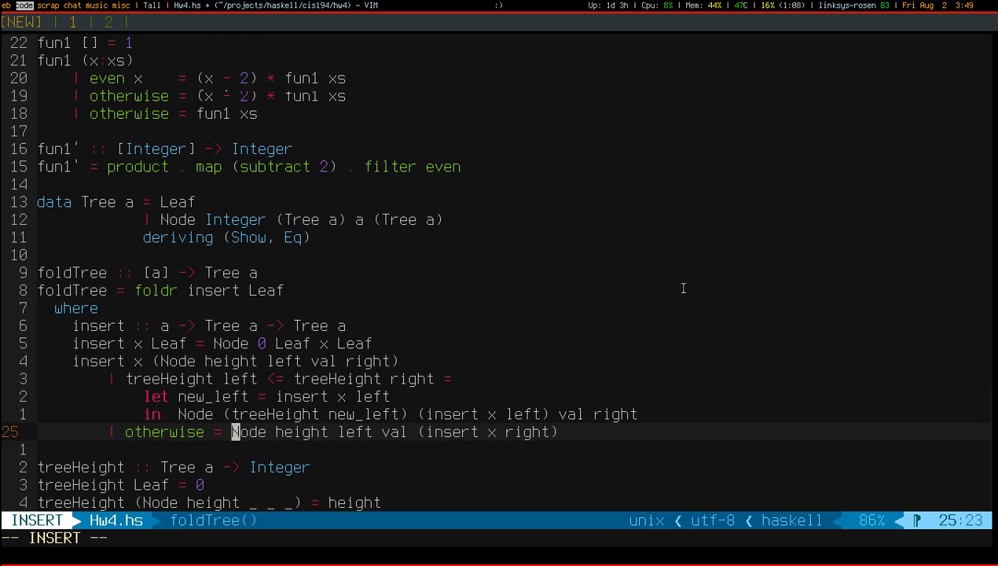
text(let)
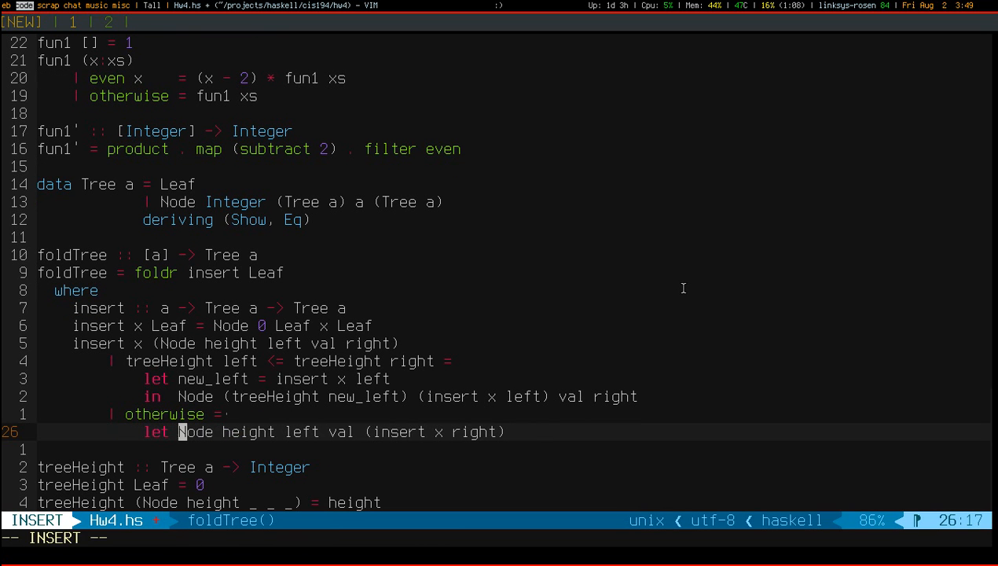
text(new_right)
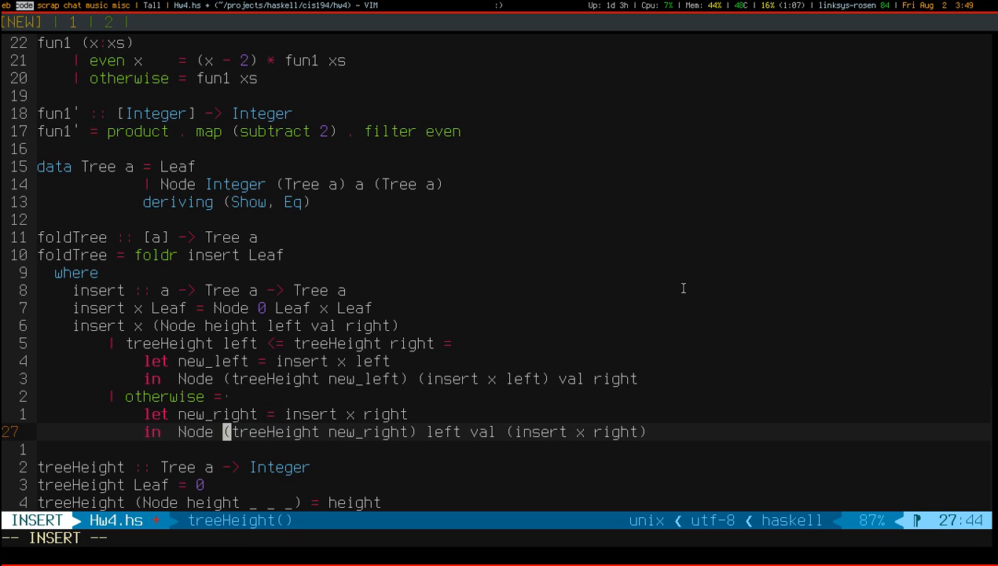
key(Escape)
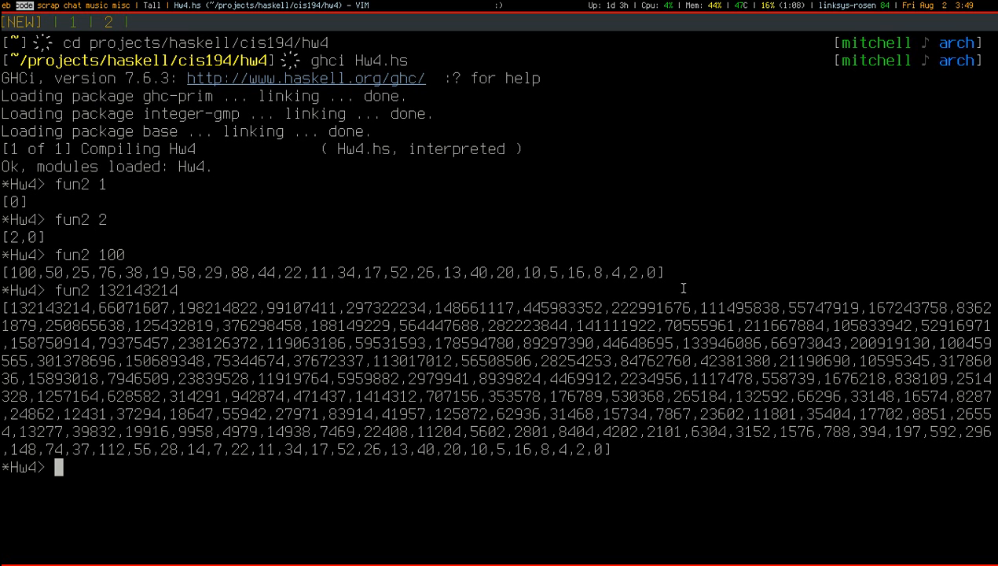
Reload Hw4 in GHCi, evaluate foldTree on "o", "oo" and "ooo", and highlight the inner Node.
text(:r)
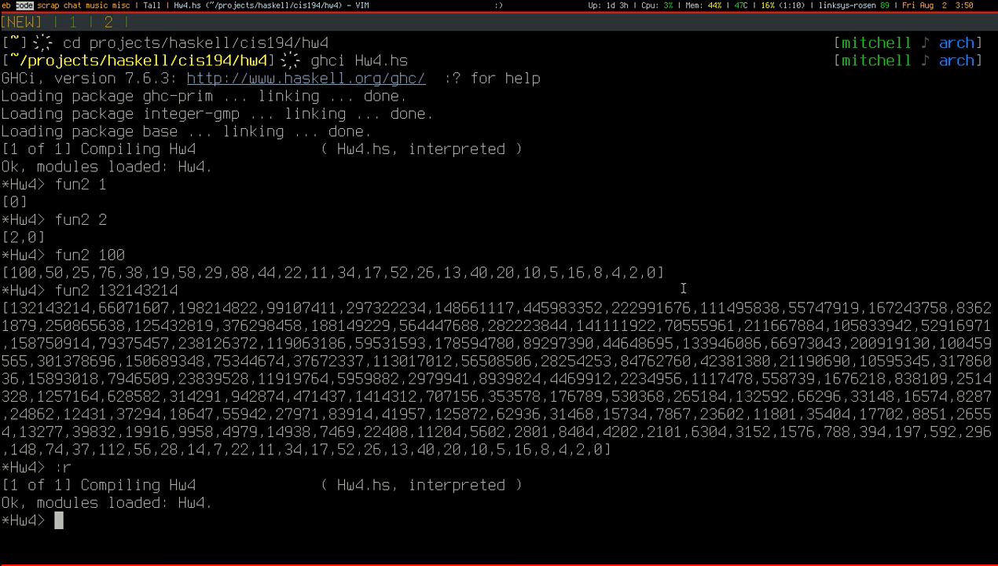
text(foldTree)
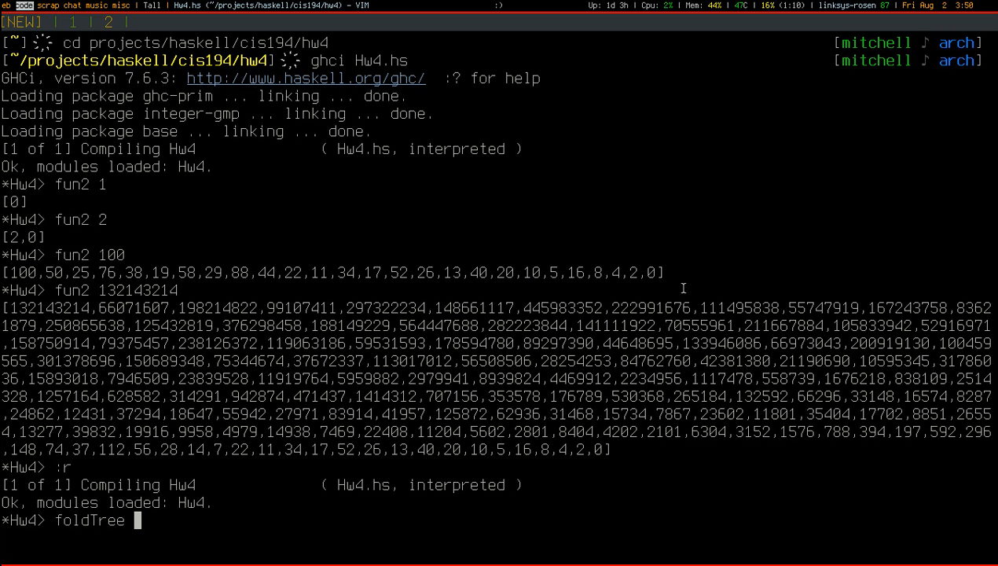
text("o)
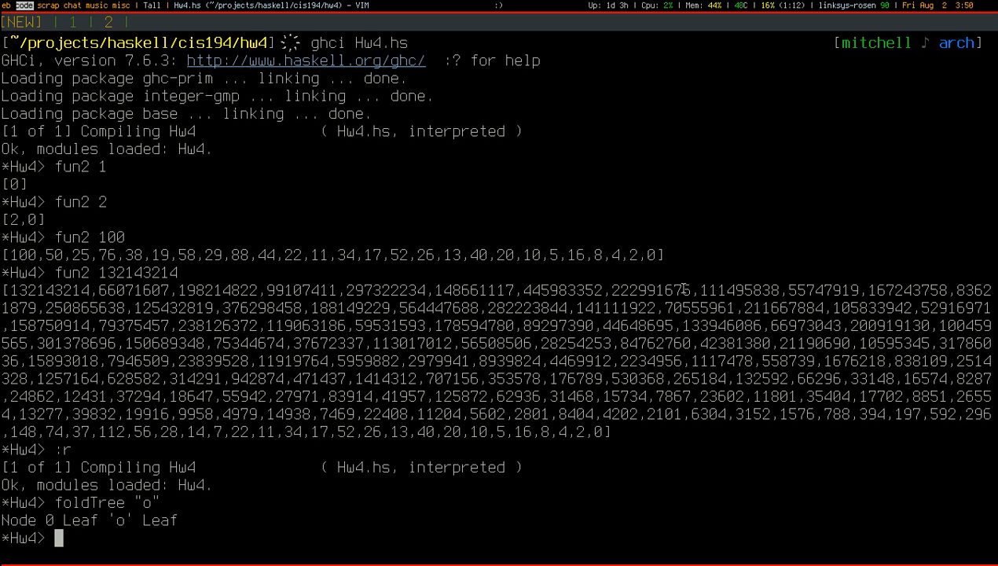
text(foldTree "oo")
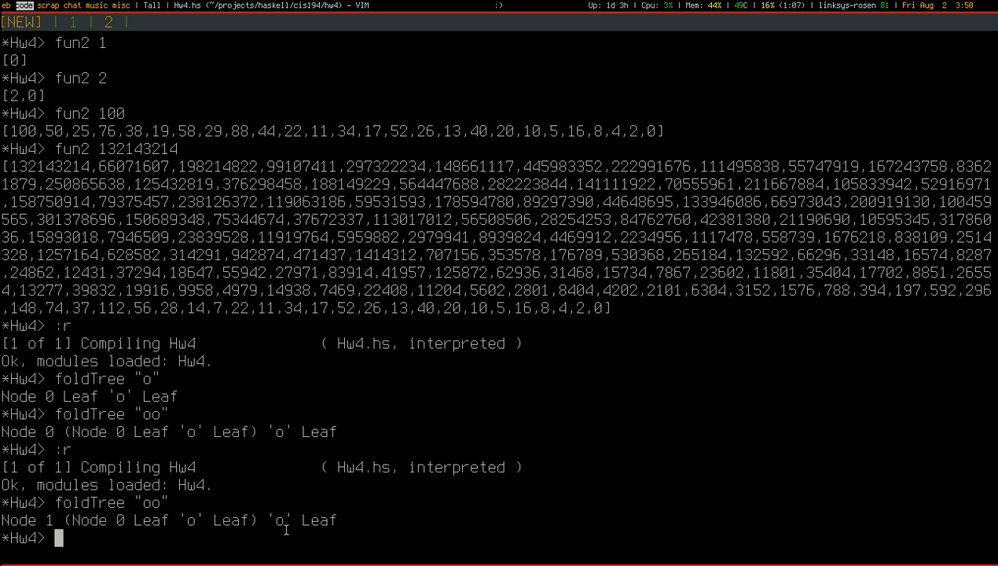
text(foldTree "oo")
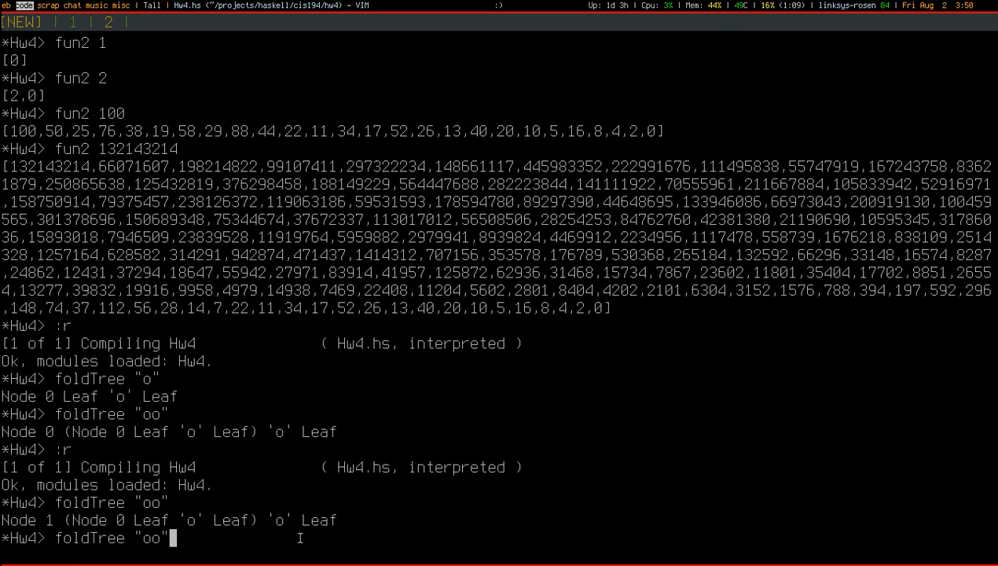
text(o)
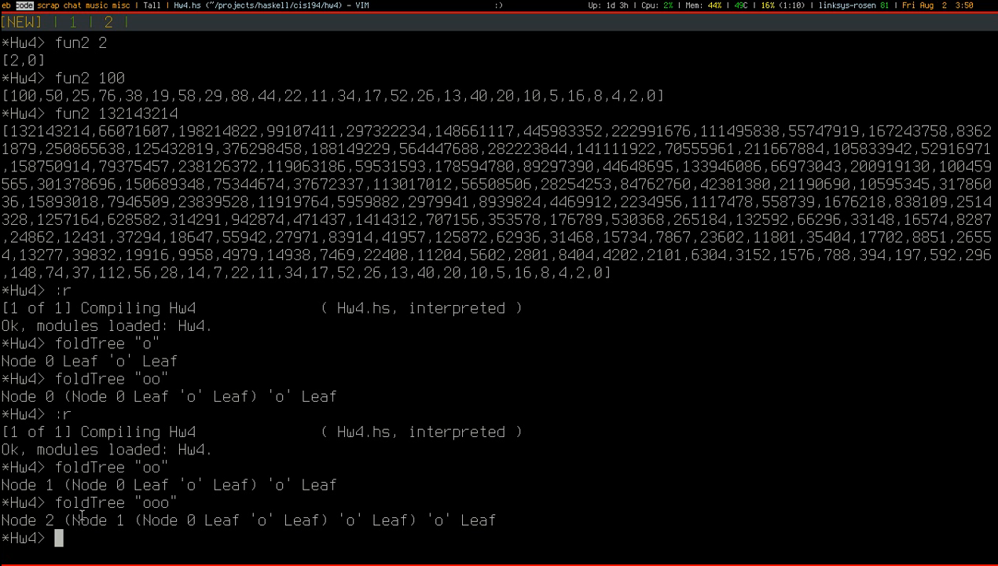
mouse_move(43, 519)
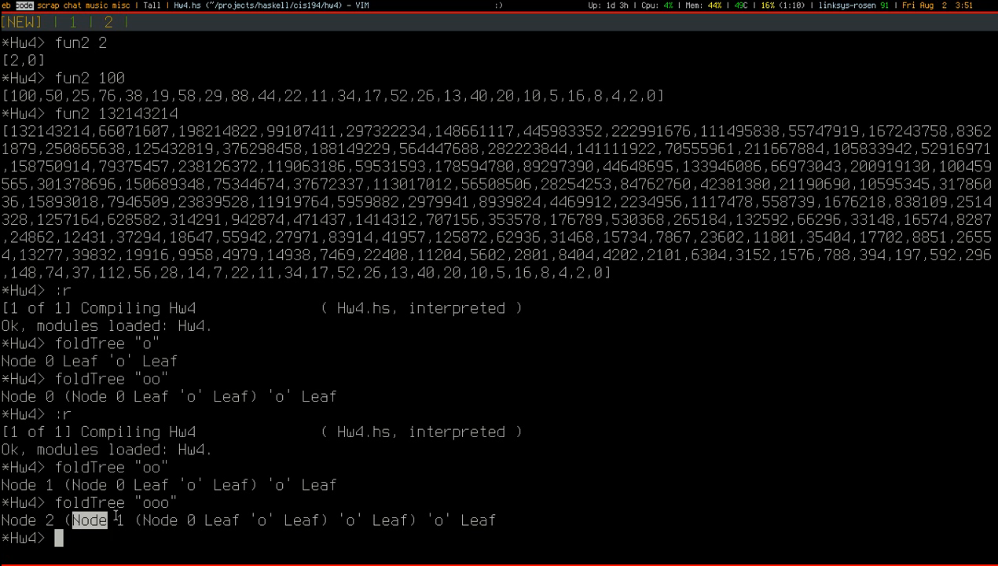
drag(70, 519, 373, 520)
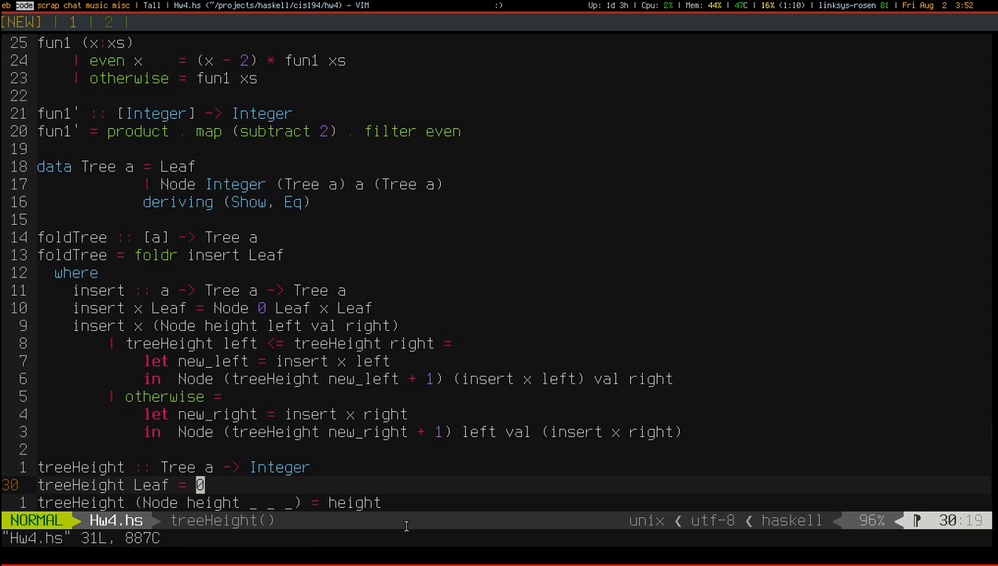
Change treeHeight Leaf from 0 to -1.
text(-1)
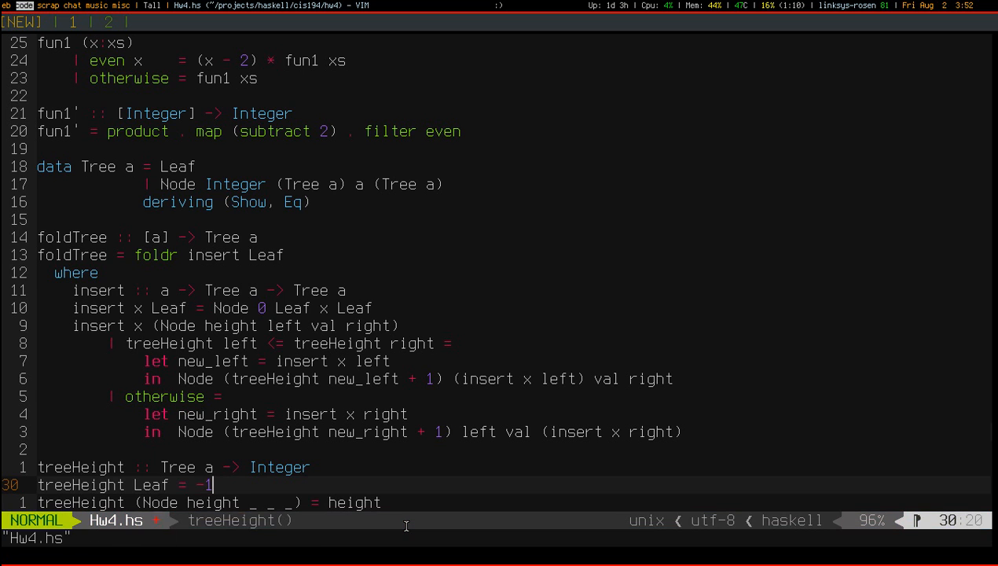